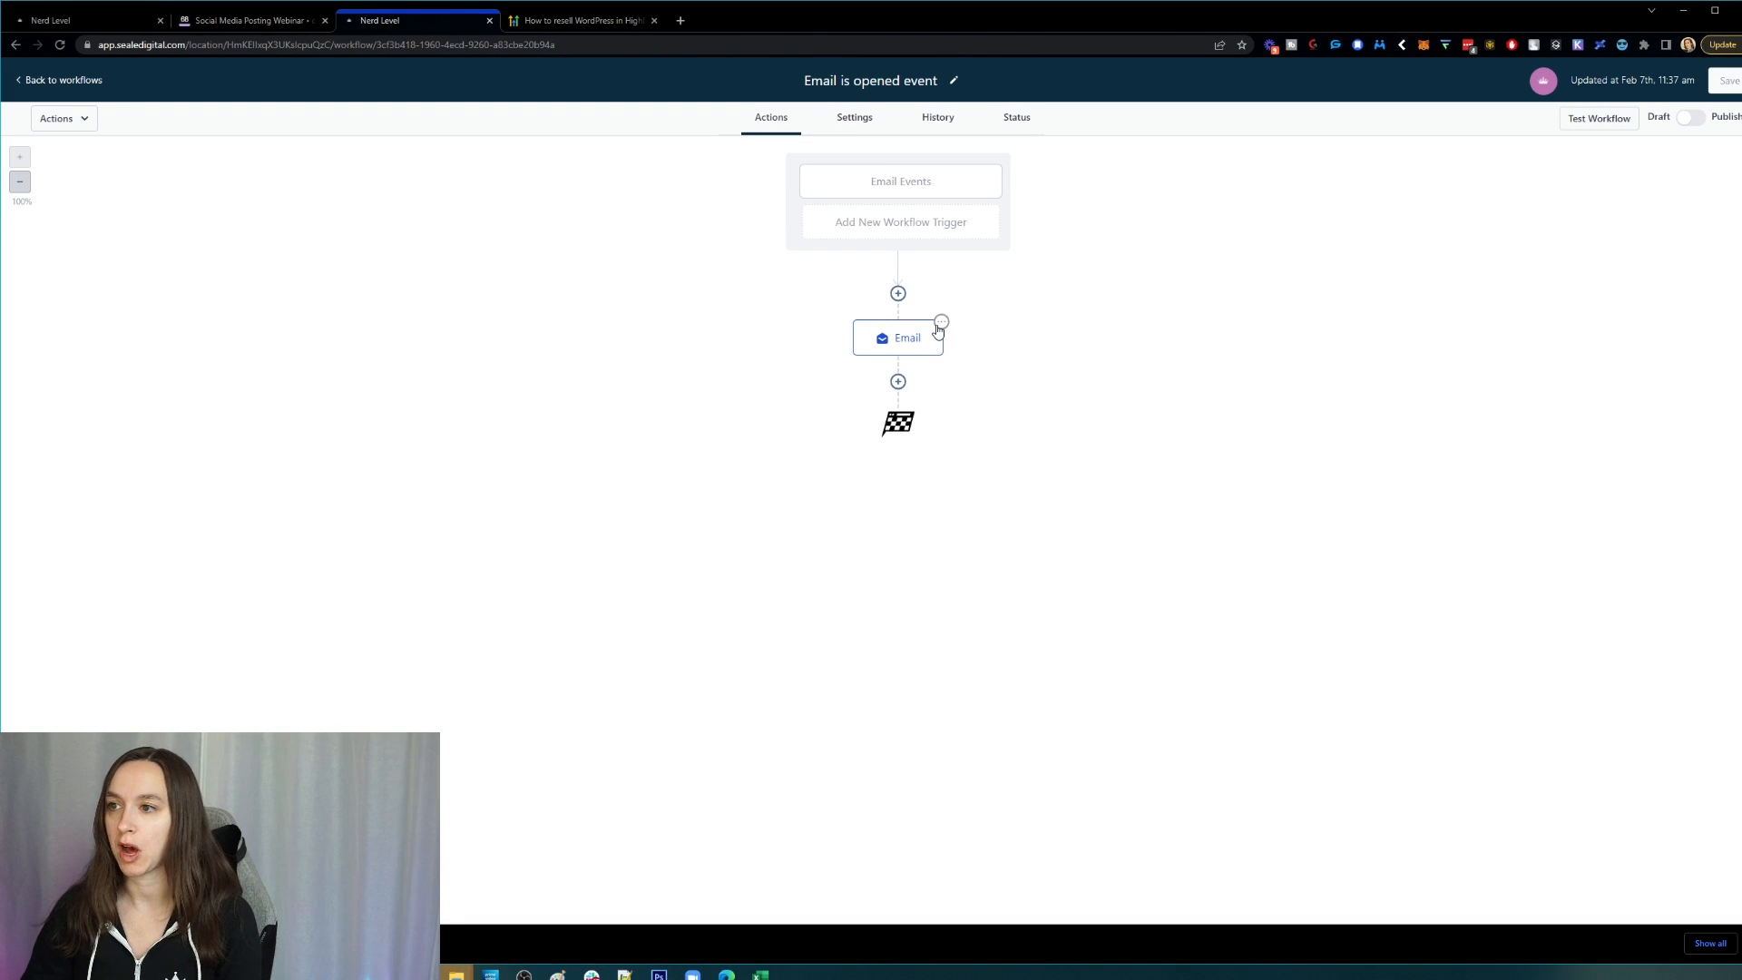
pyautogui.moveTo(102, 107)
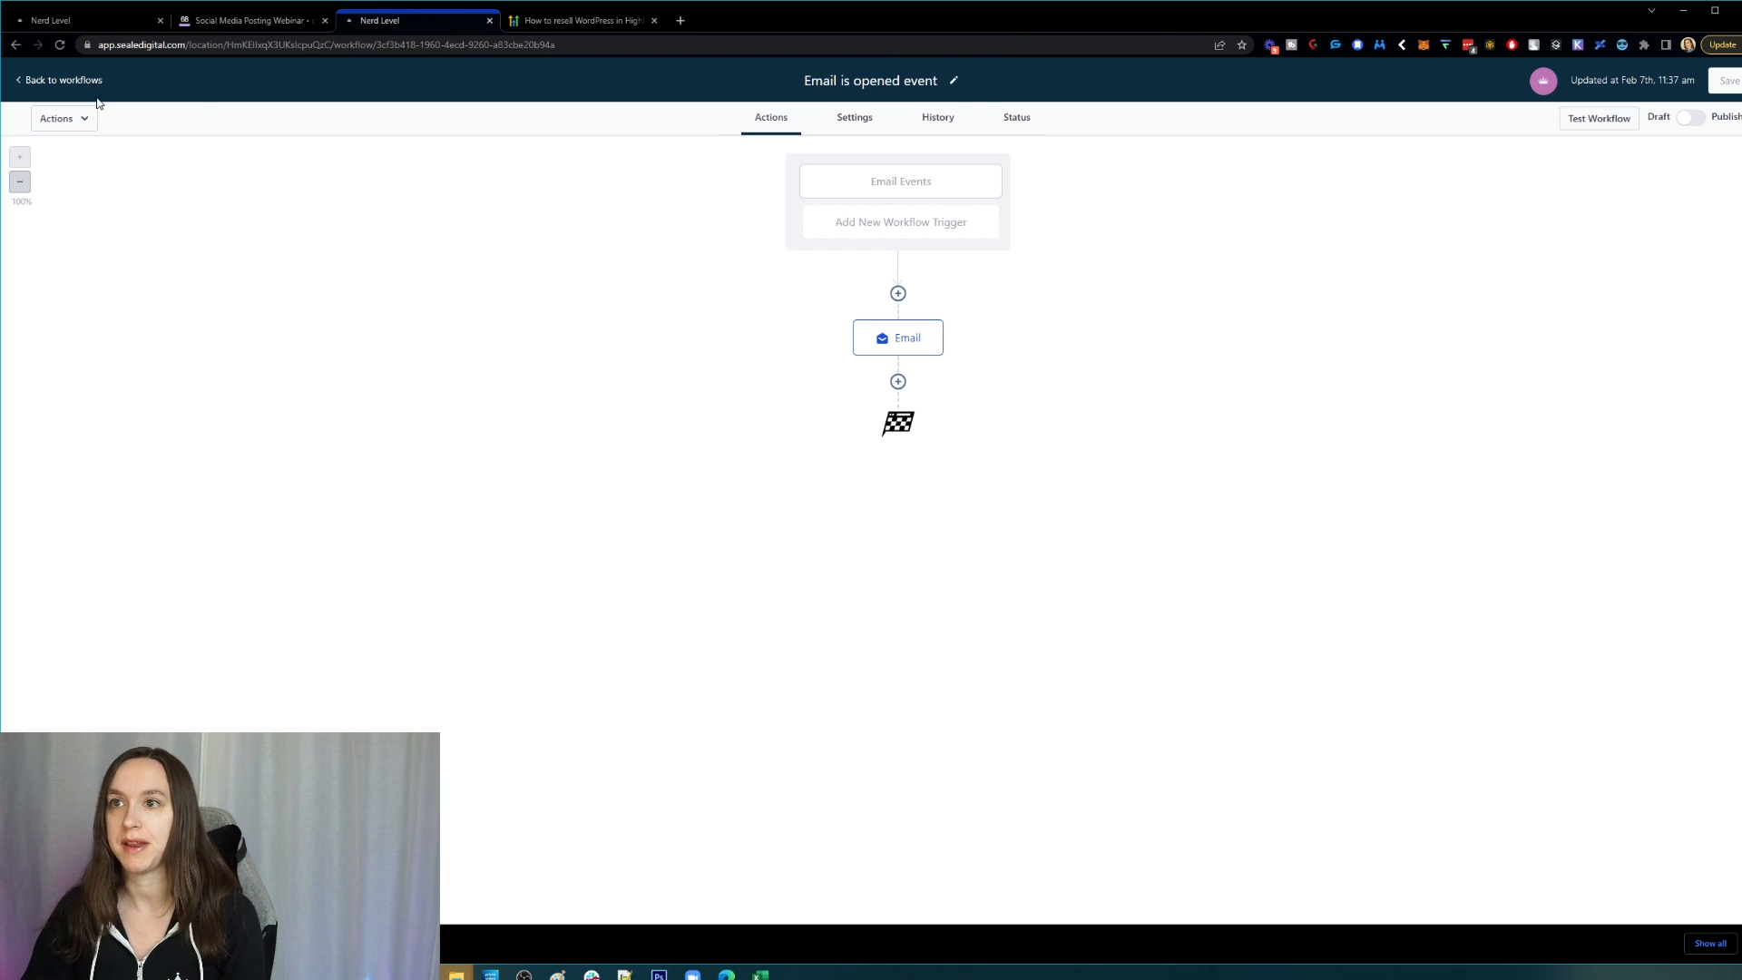
# - Return from the Email is opened event workflow to the workflows list
pyautogui.click(49, 78)
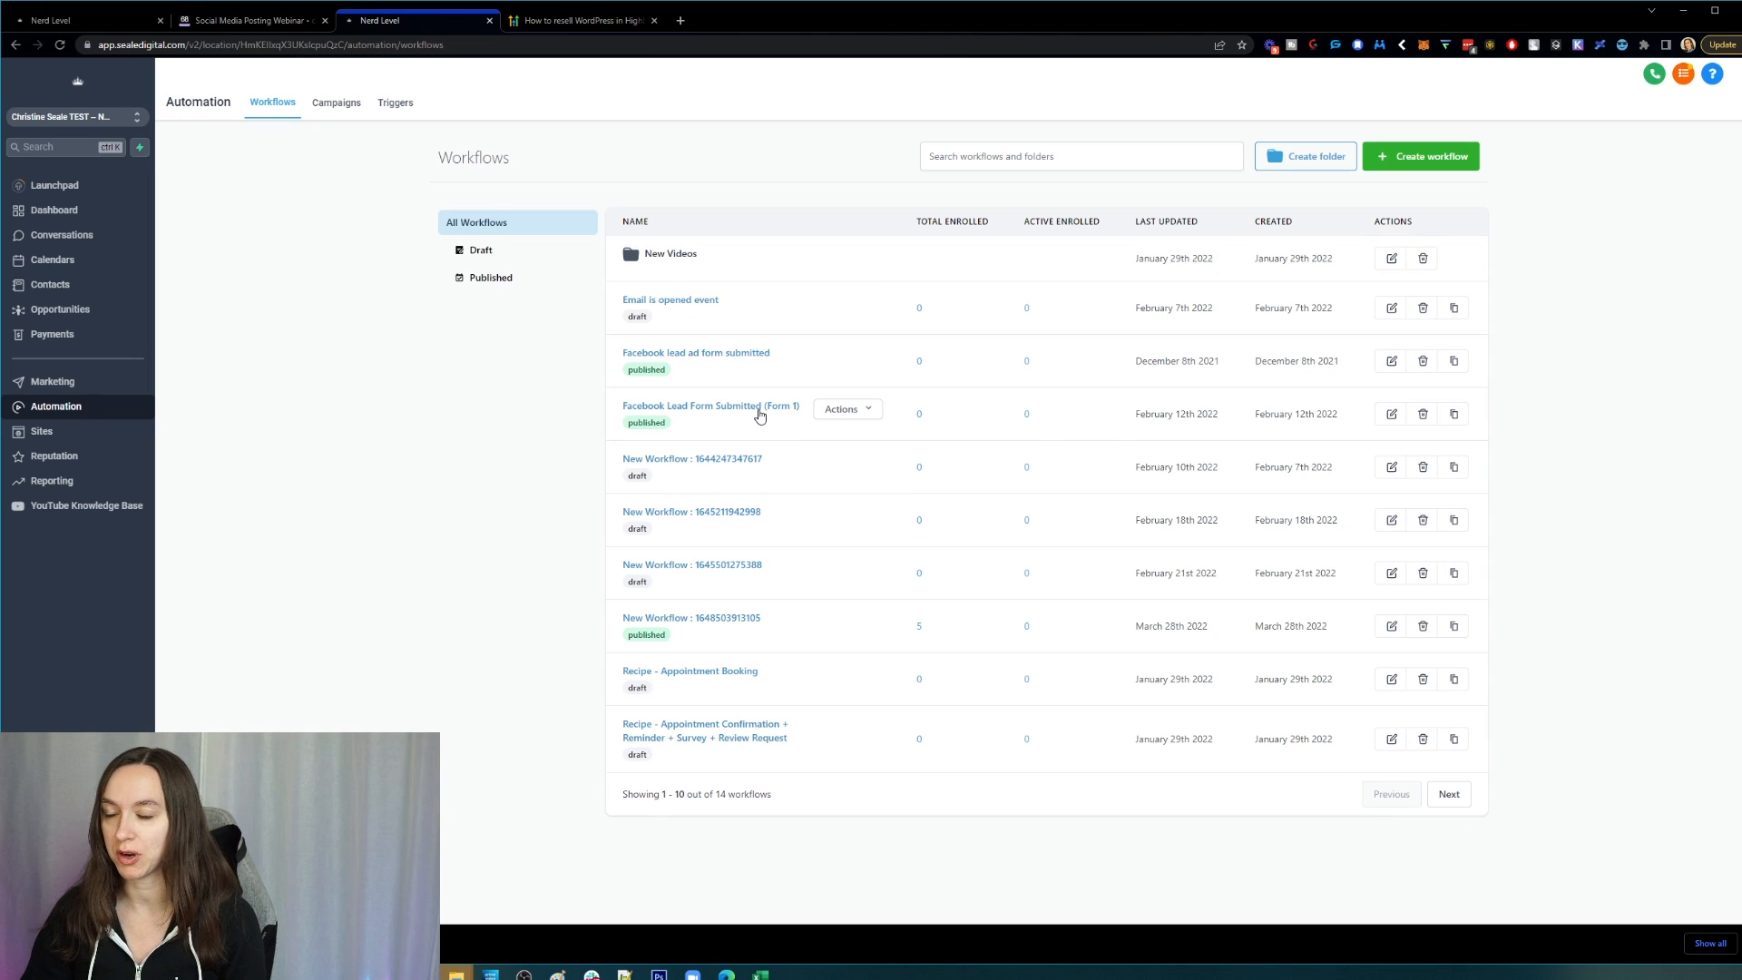
# - Open Recipe - Appointment Booking and show the Send Appointment Prompt step's Actions menu
pyautogui.click(710, 407)
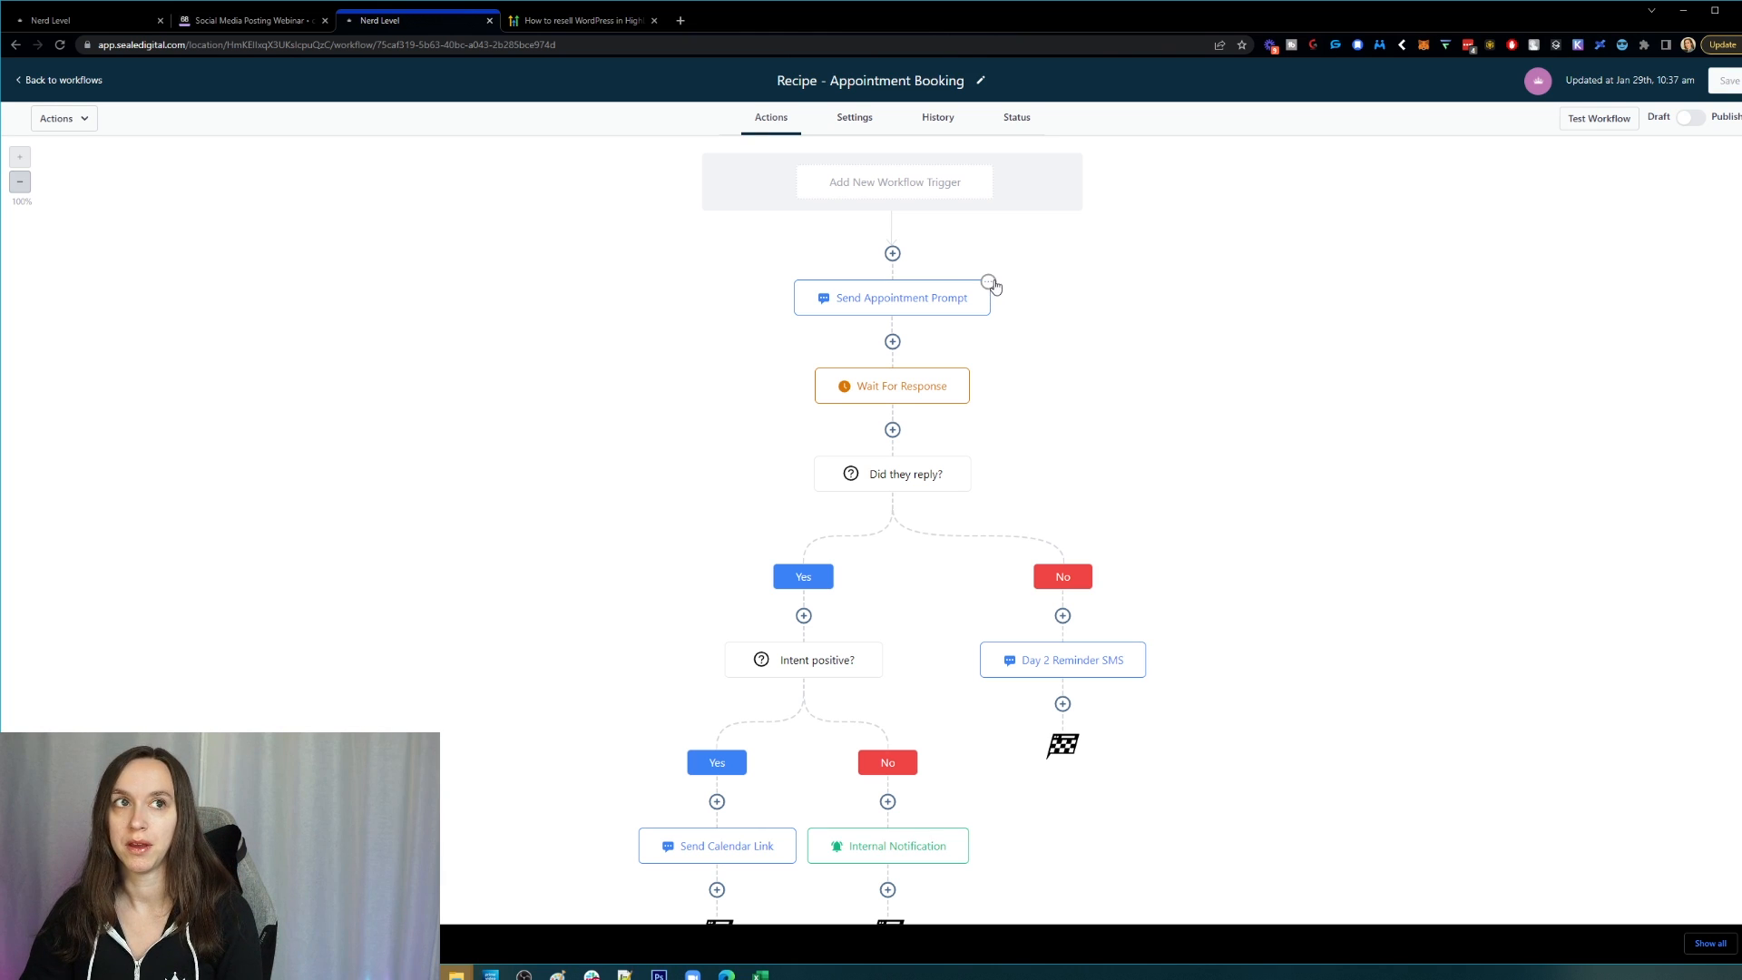
pyautogui.moveTo(929, 436)
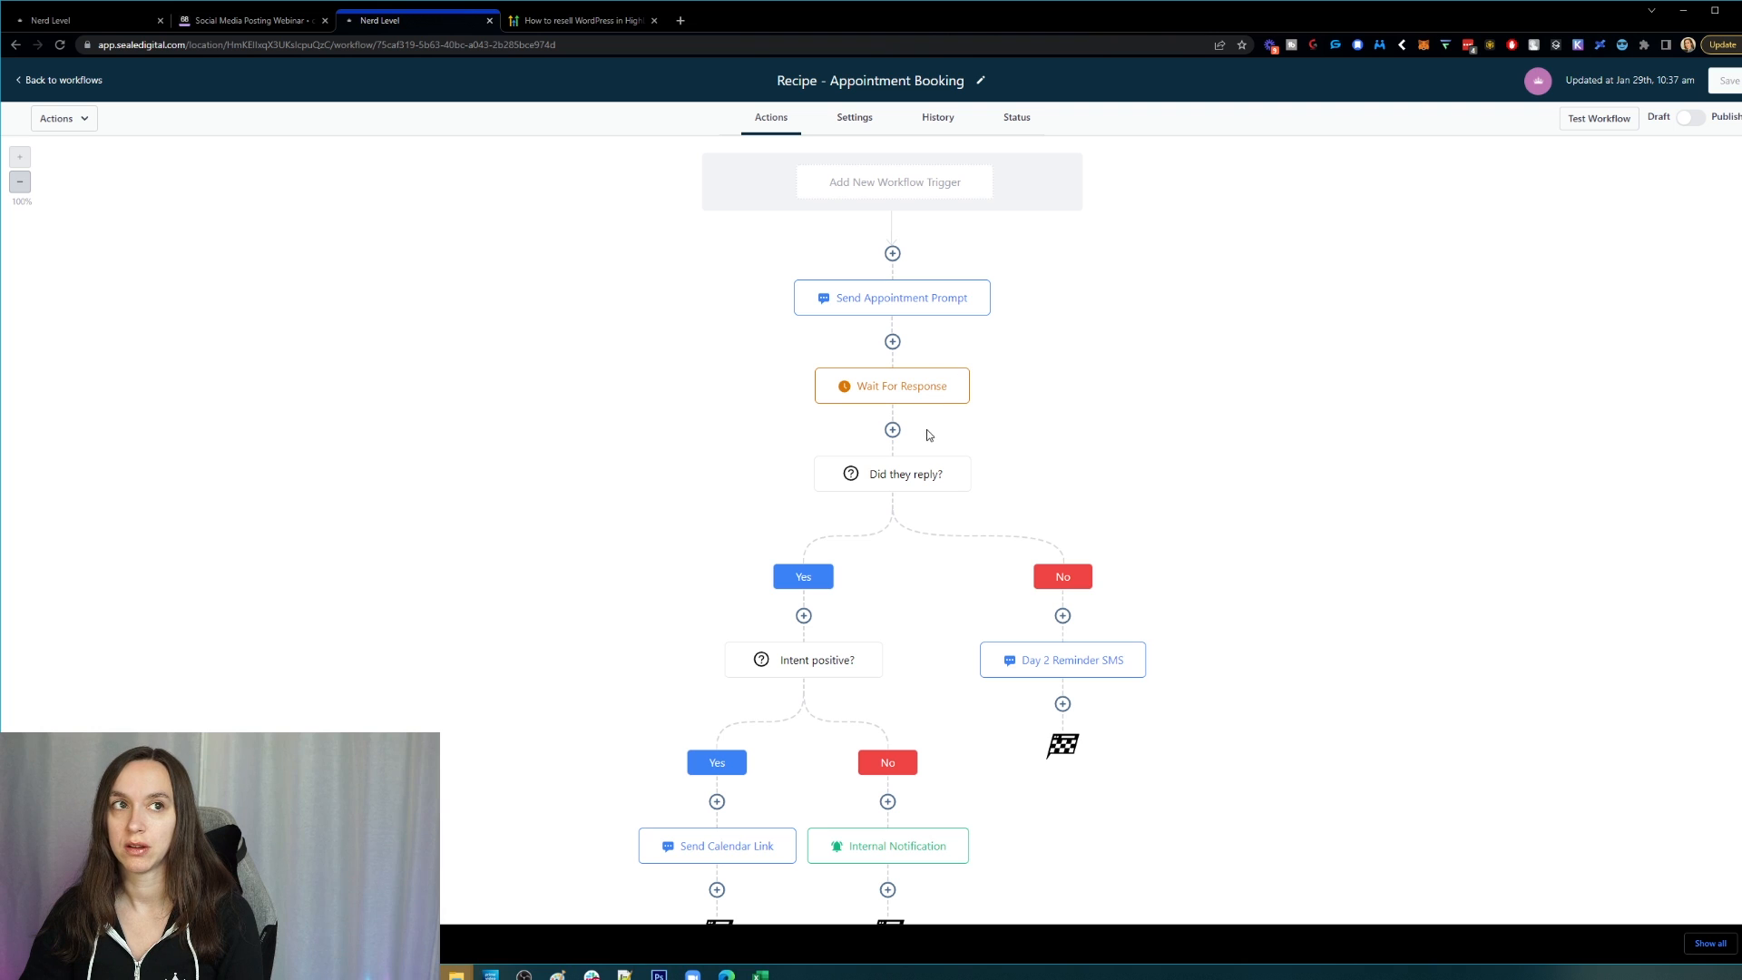
pyautogui.moveTo(970, 624)
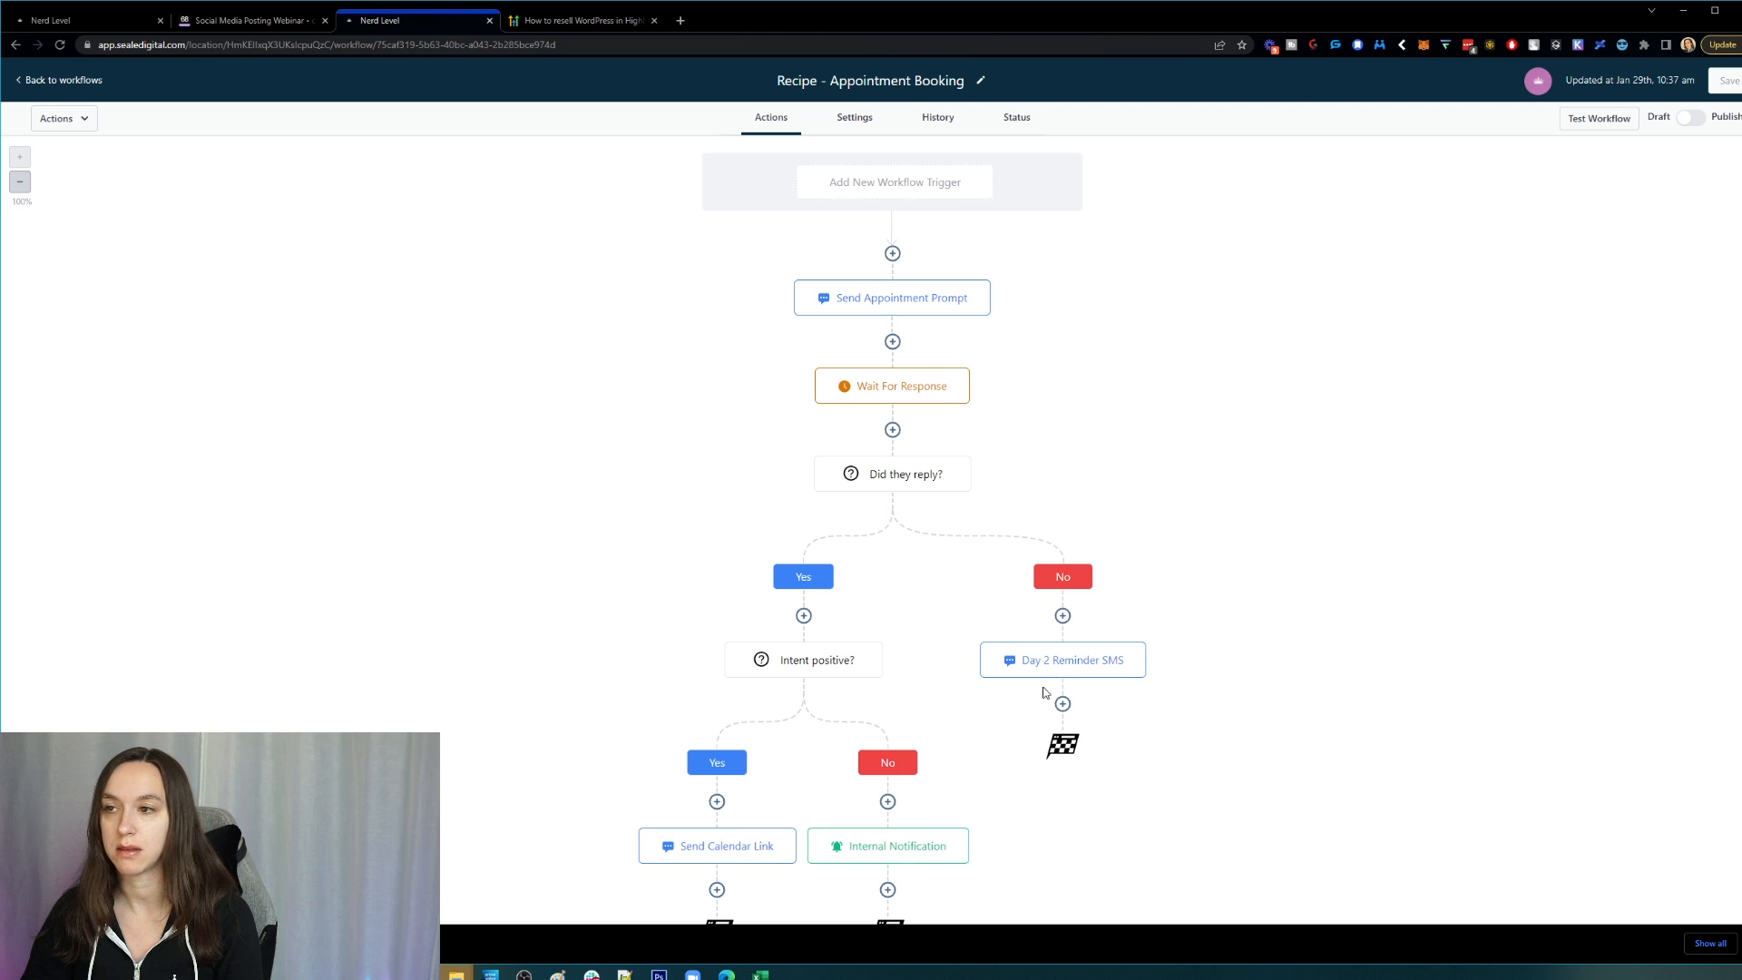
pyautogui.click(991, 287)
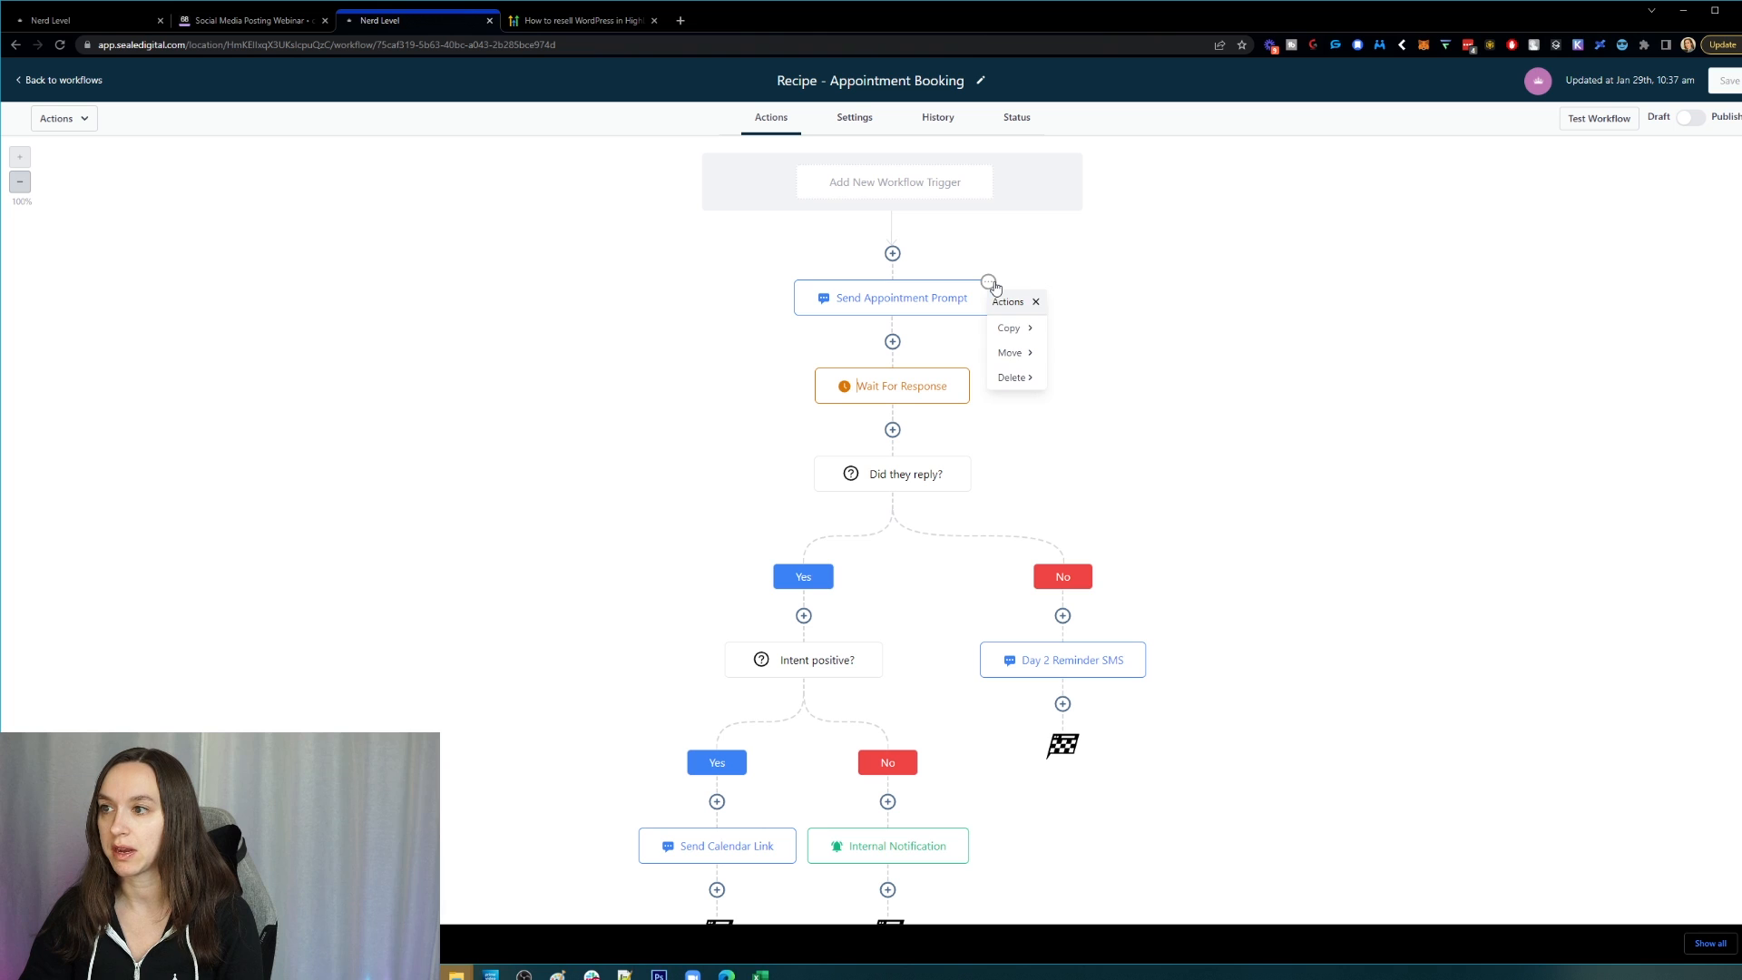
pyautogui.moveTo(1009, 326)
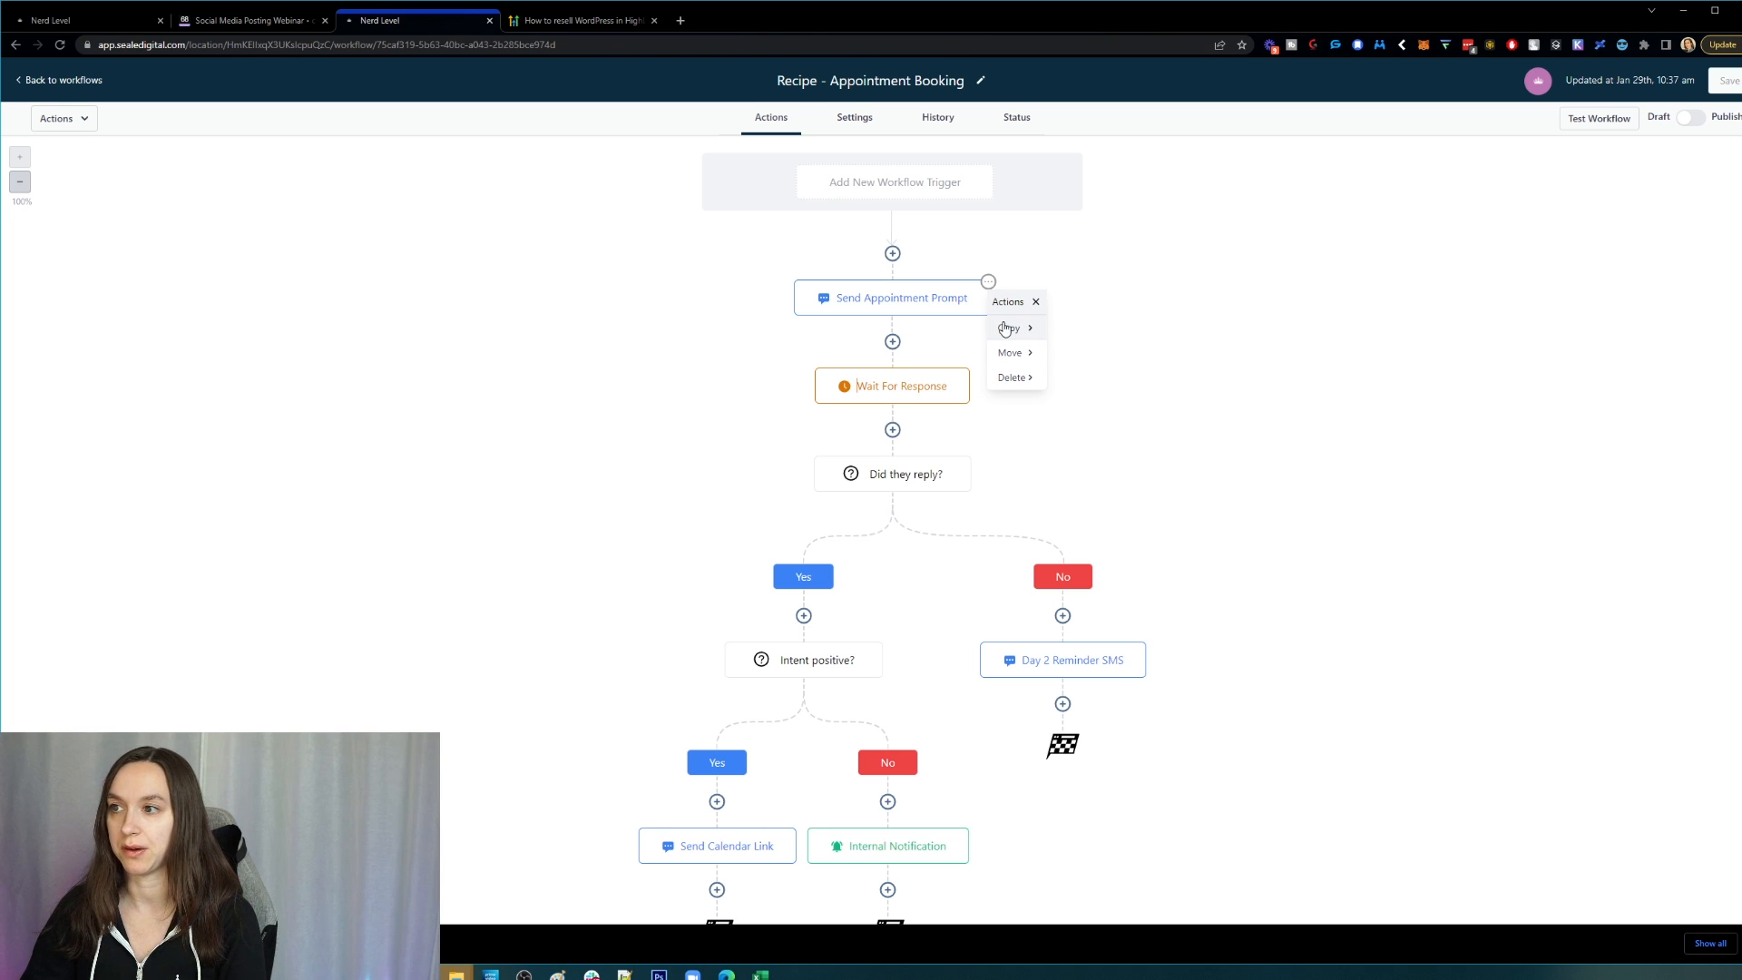
pyautogui.moveTo(1009, 328)
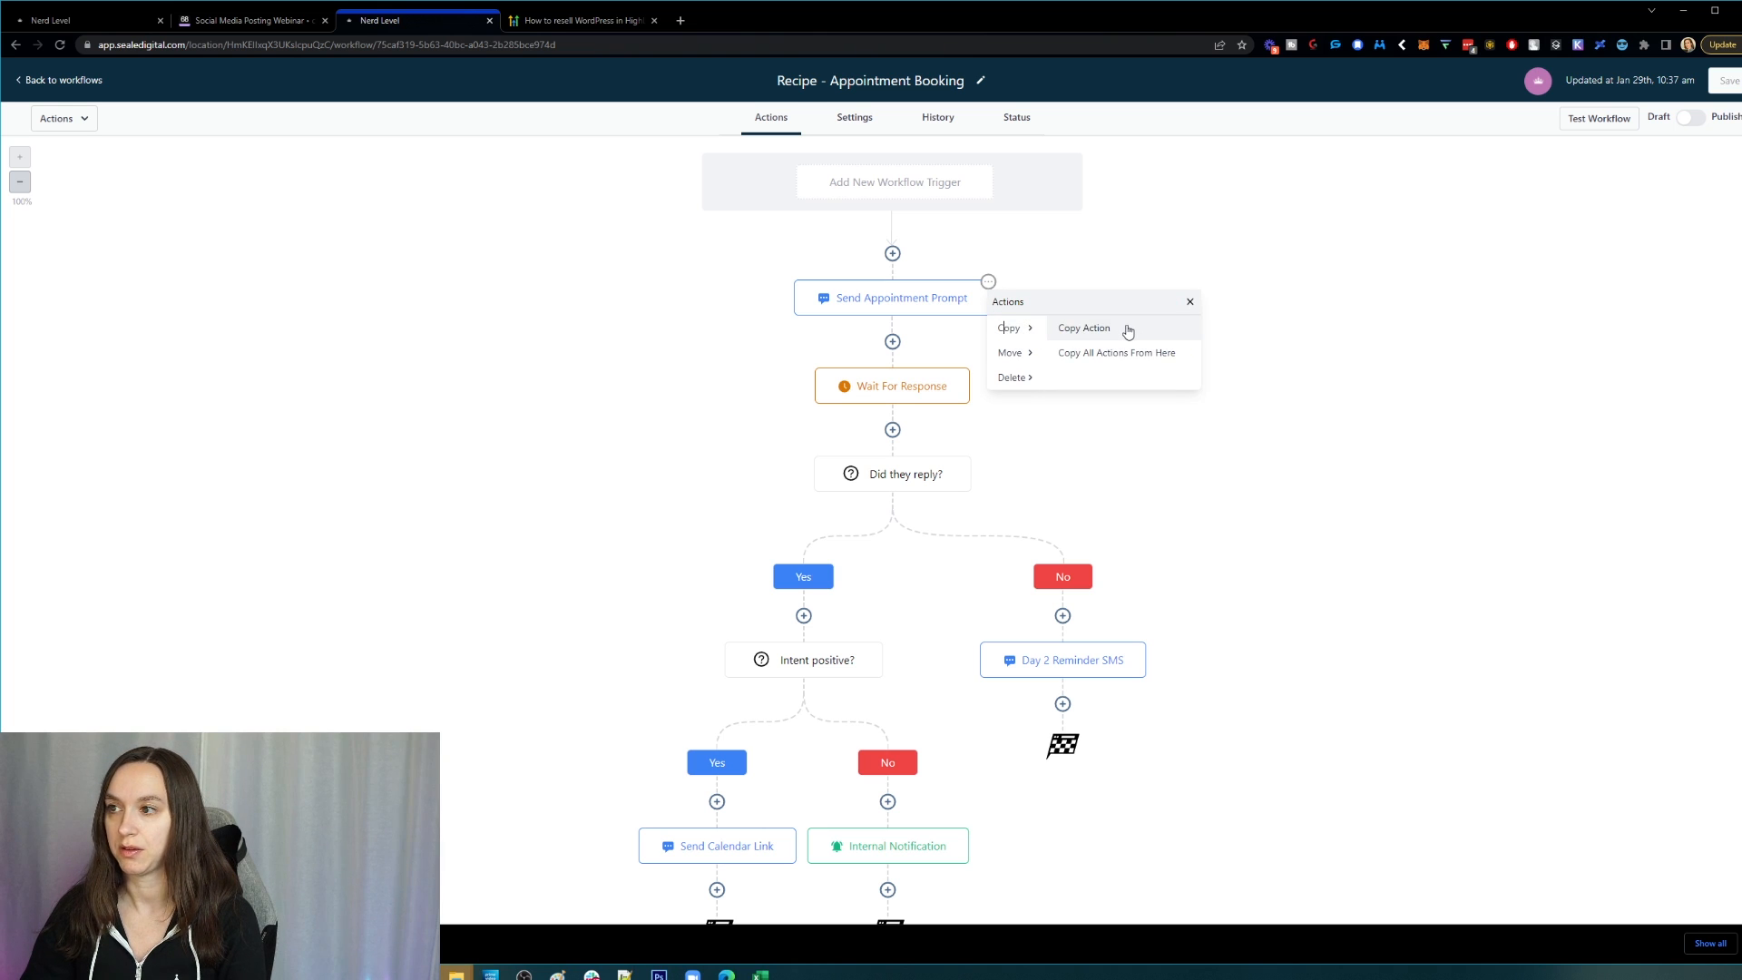
pyautogui.moveTo(1130, 356)
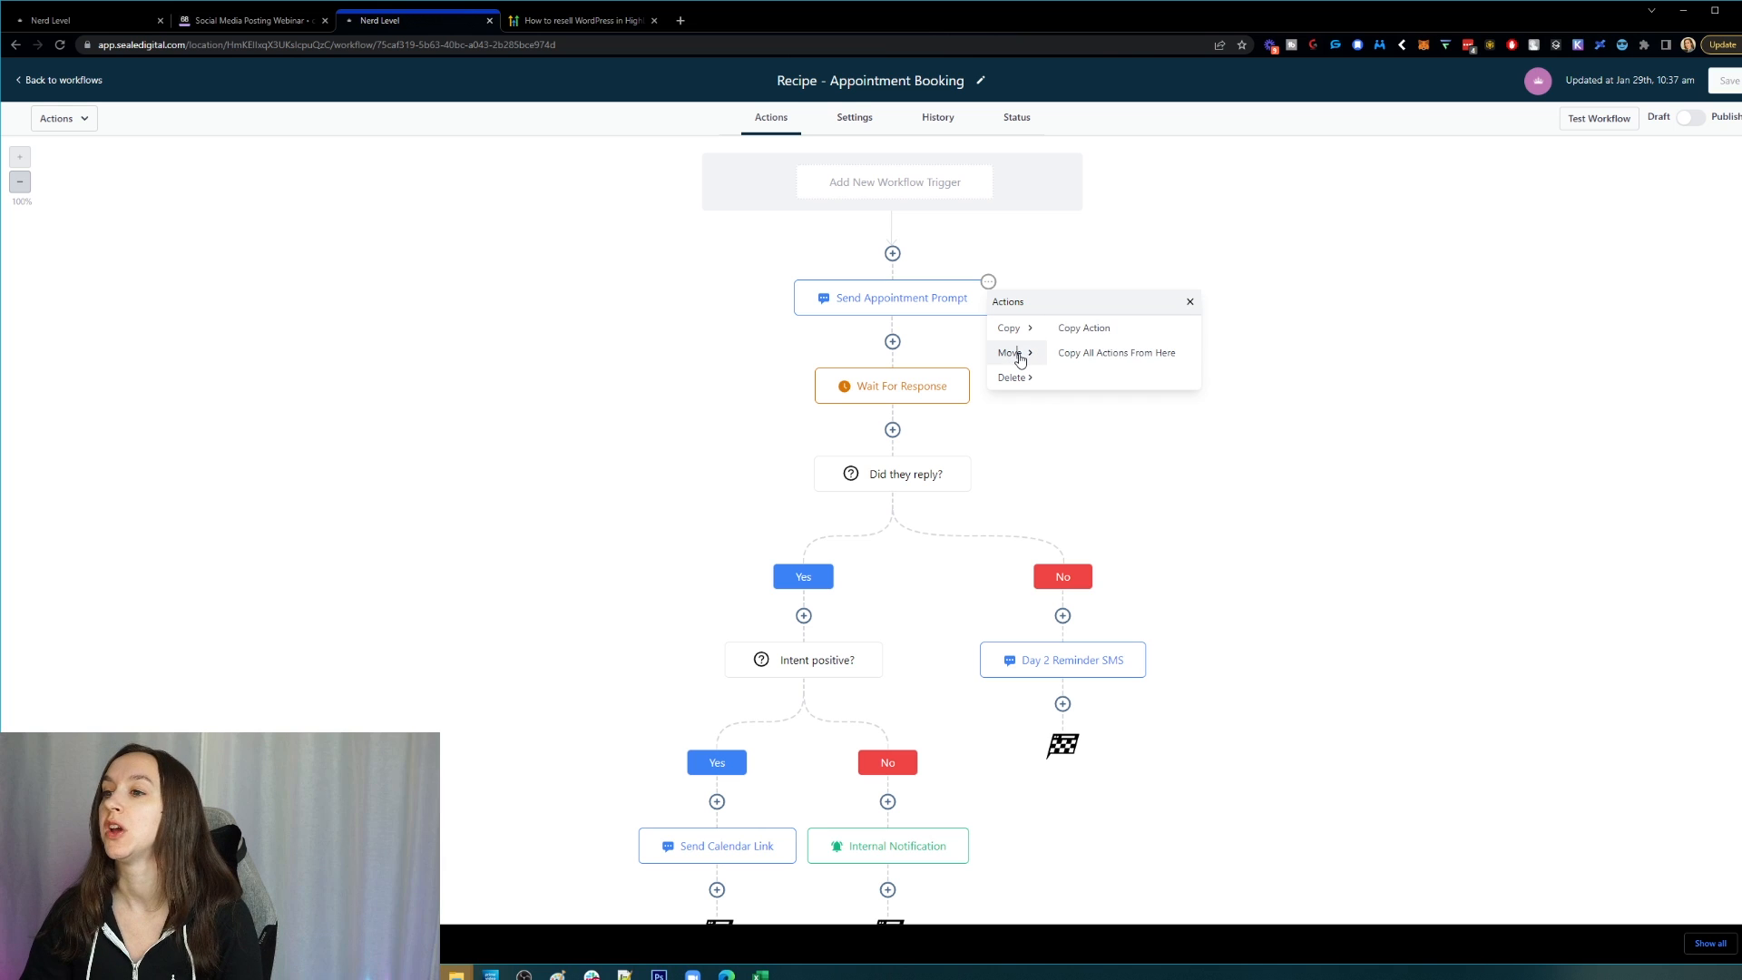
pyautogui.moveTo(1013, 377)
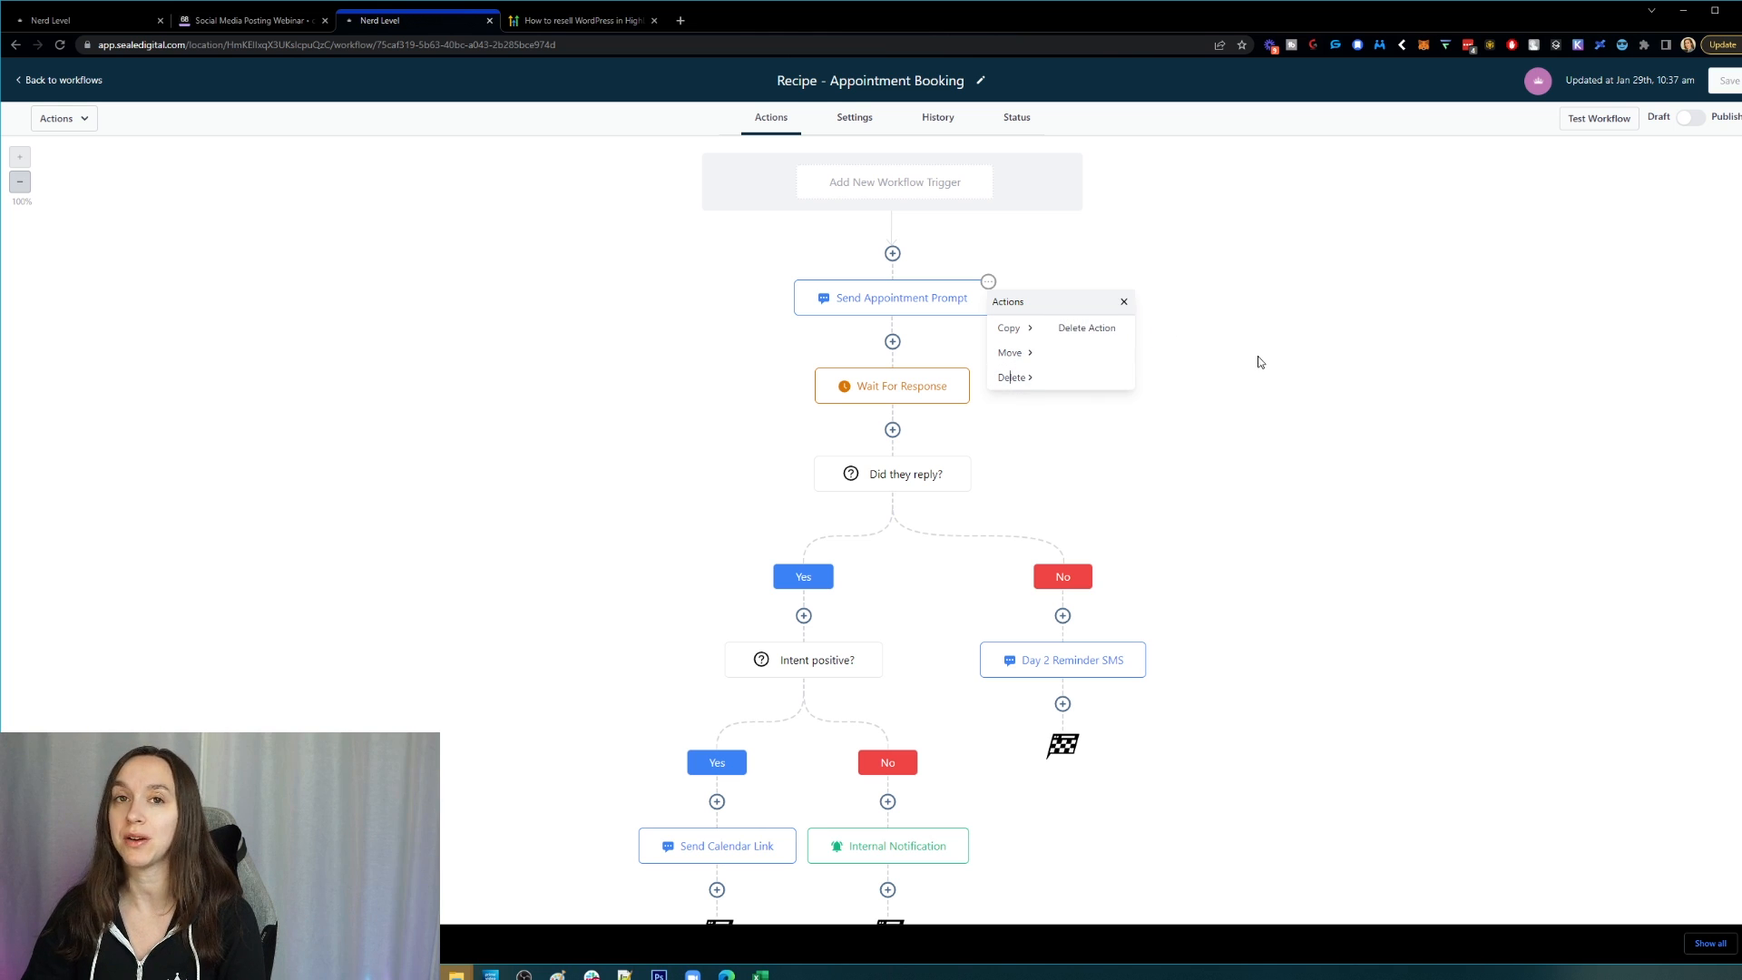
# - View the Send Appointment Prompt SMS message settings and close them unchanged
pyautogui.click(893, 298)
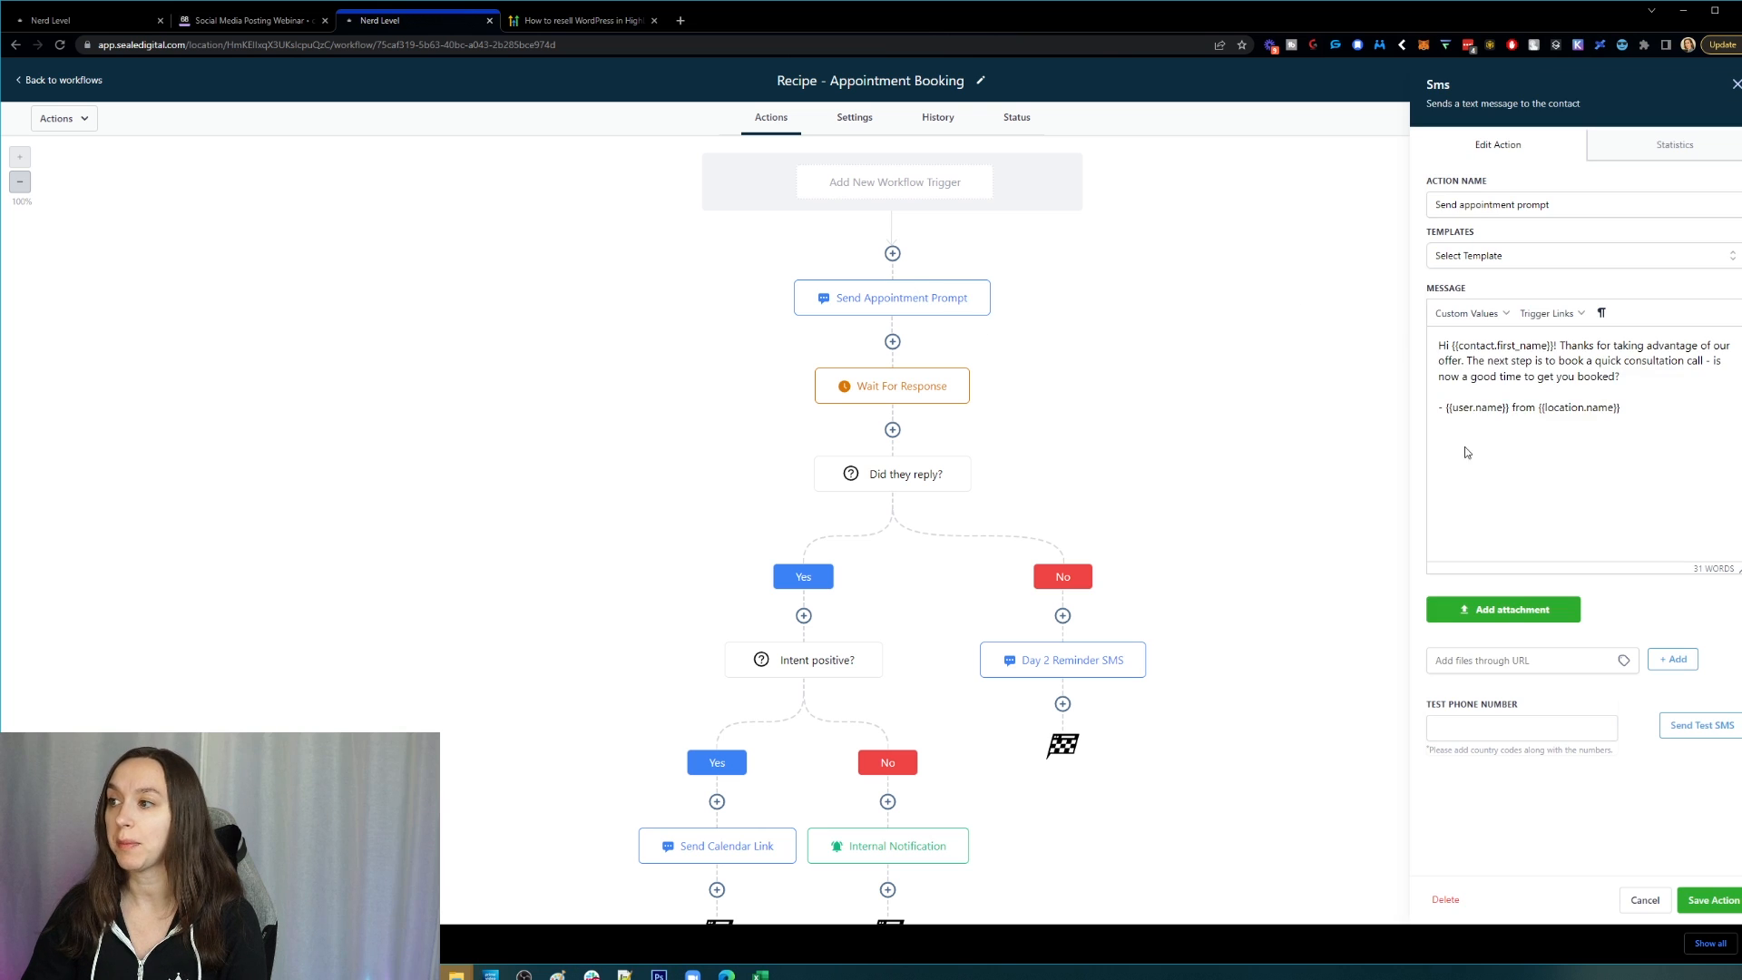
pyautogui.moveTo(1214, 392)
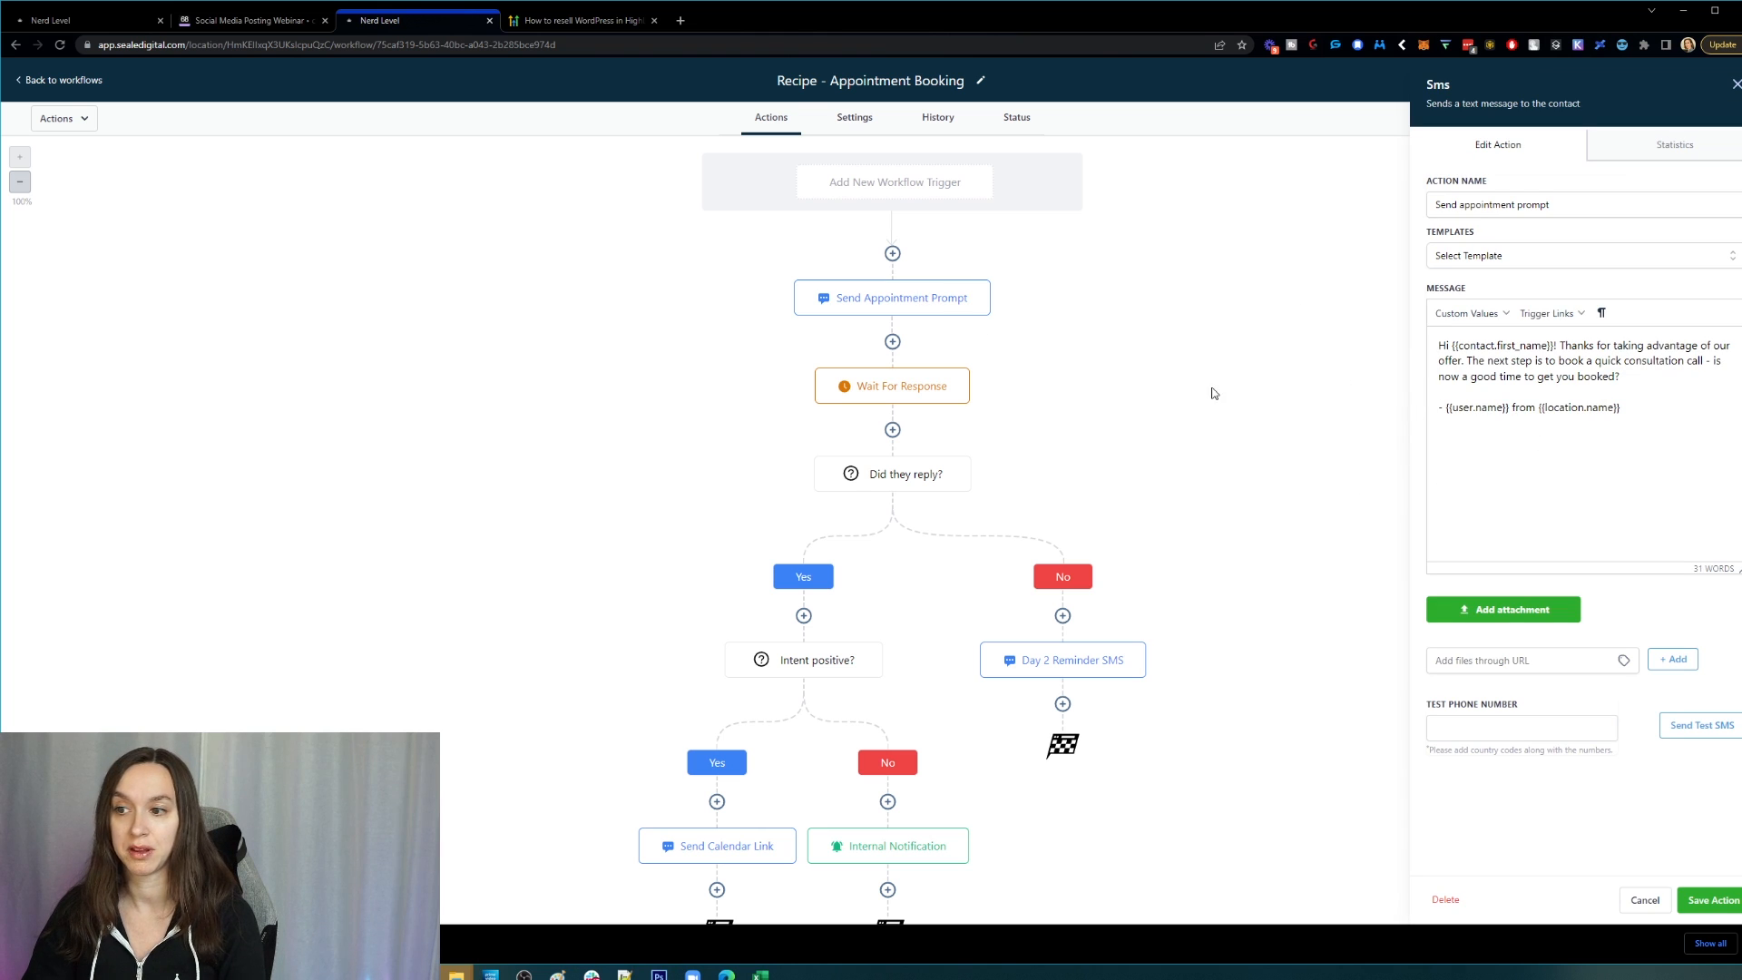
pyautogui.moveTo(1075, 361)
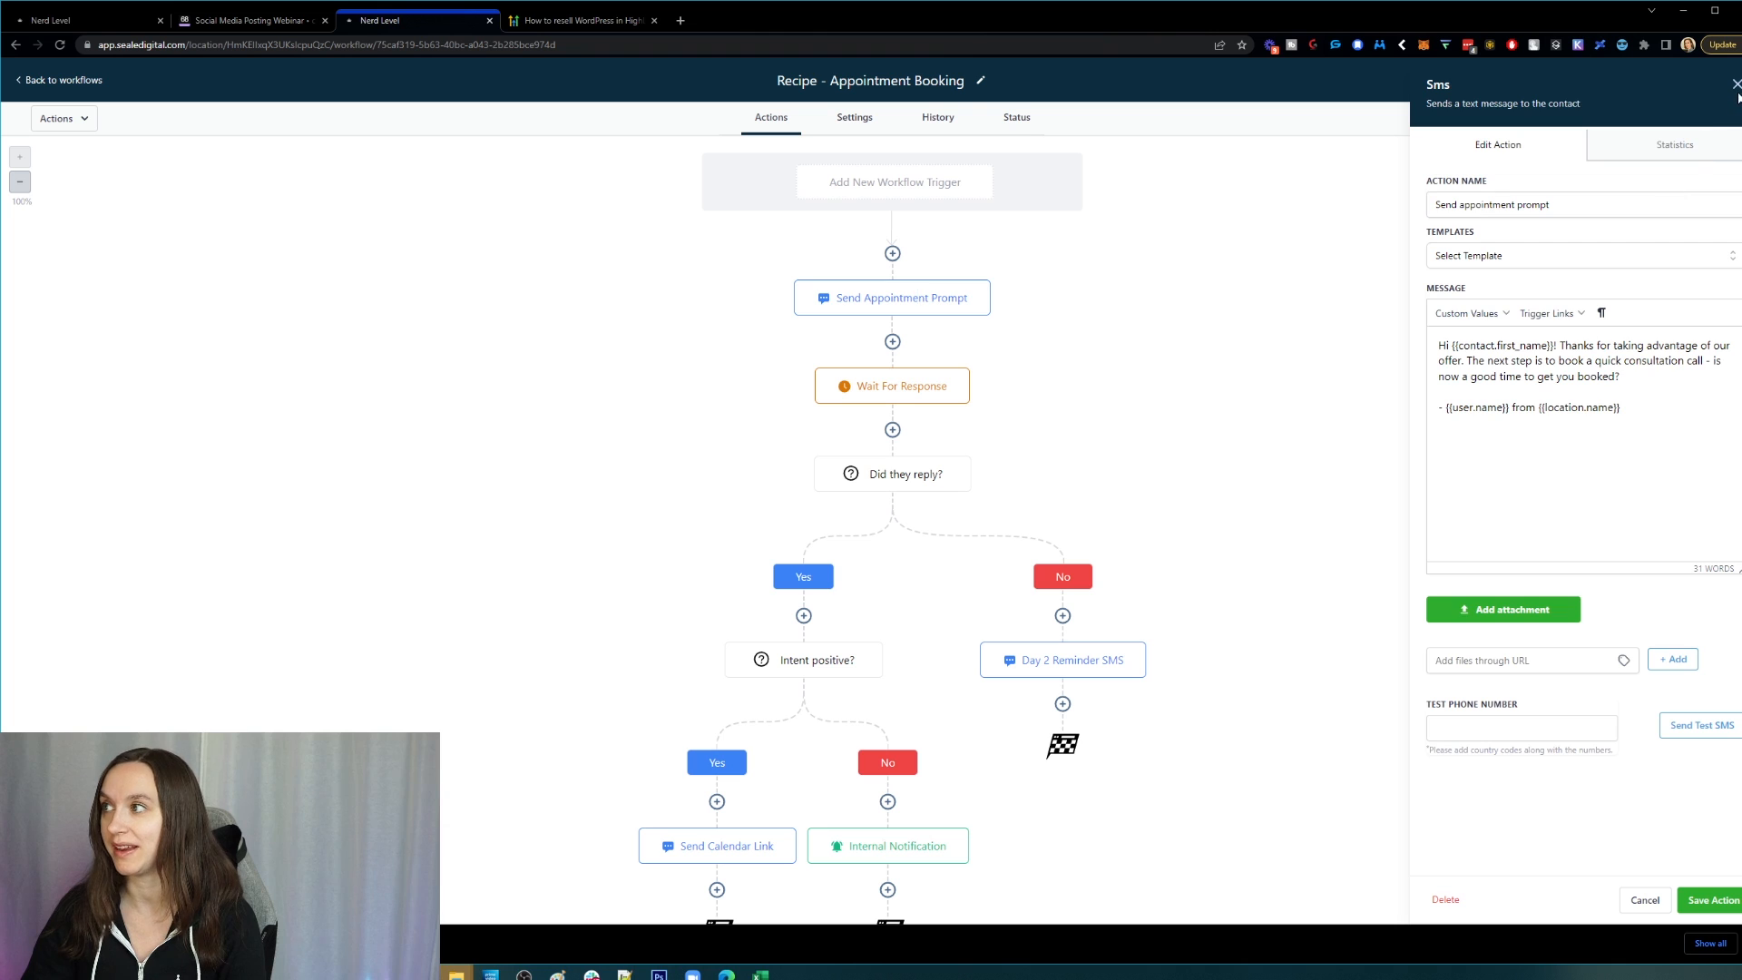
pyautogui.click(1724, 82)
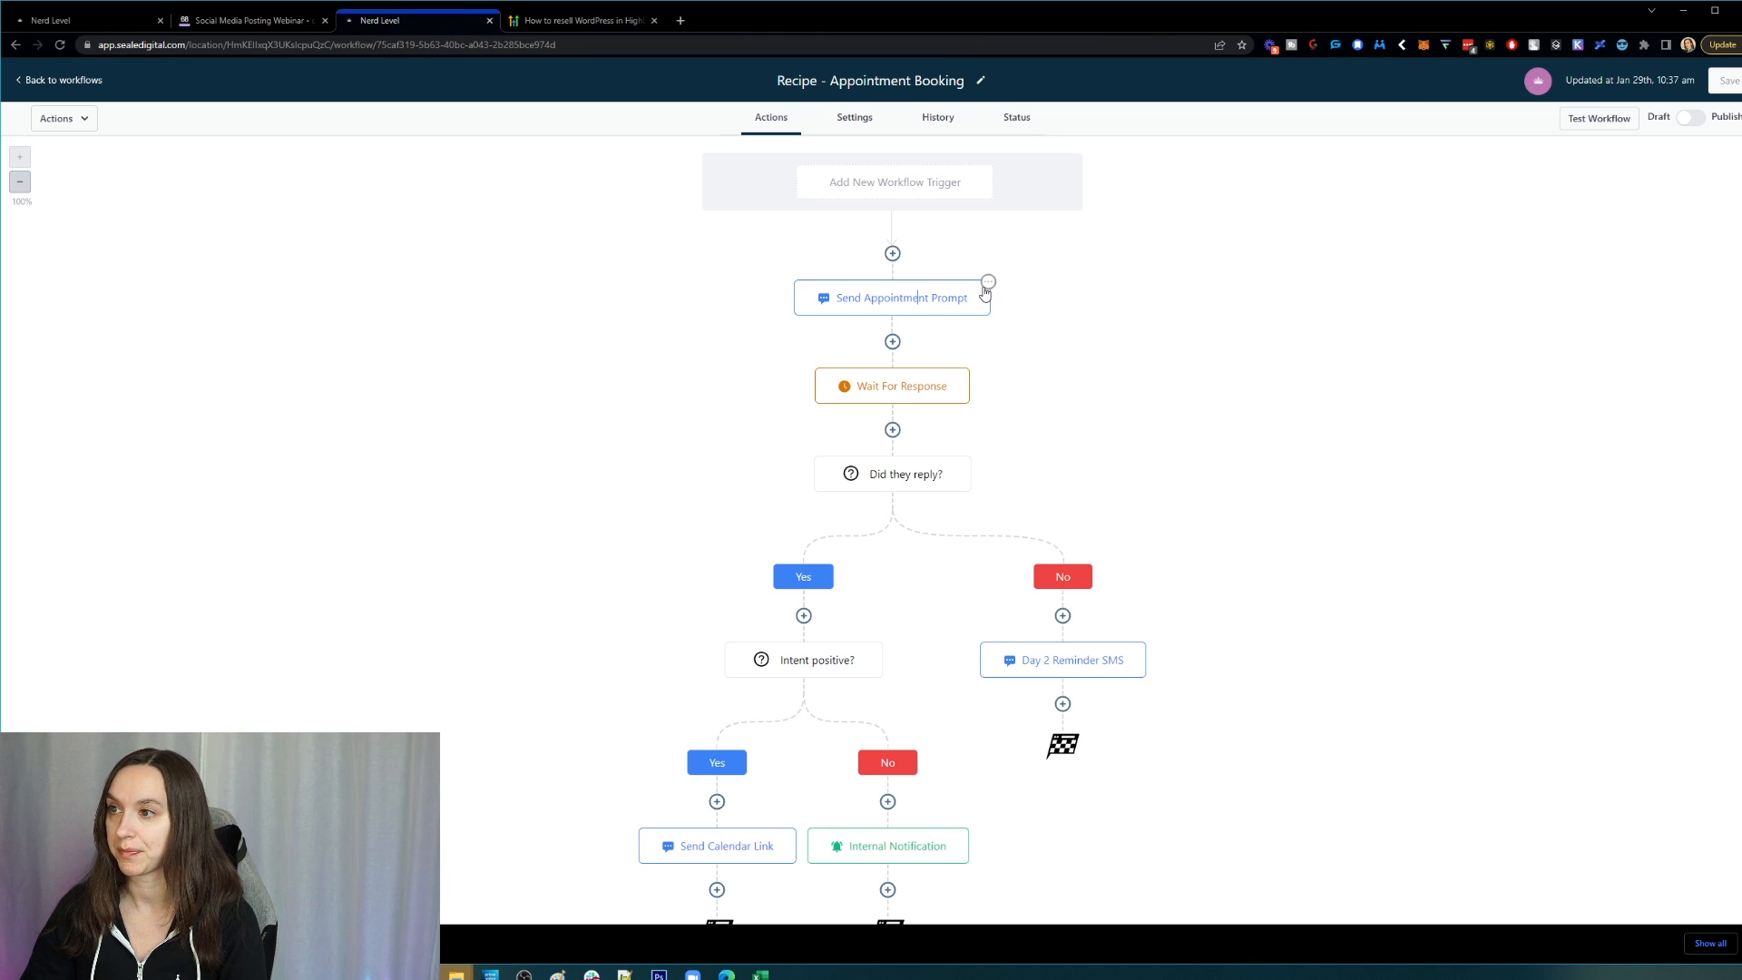
# - Copy all actions from Send Appointment Prompt onward and paste them below Day 2 Reminder SMS in the No branch
pyautogui.click(988, 281)
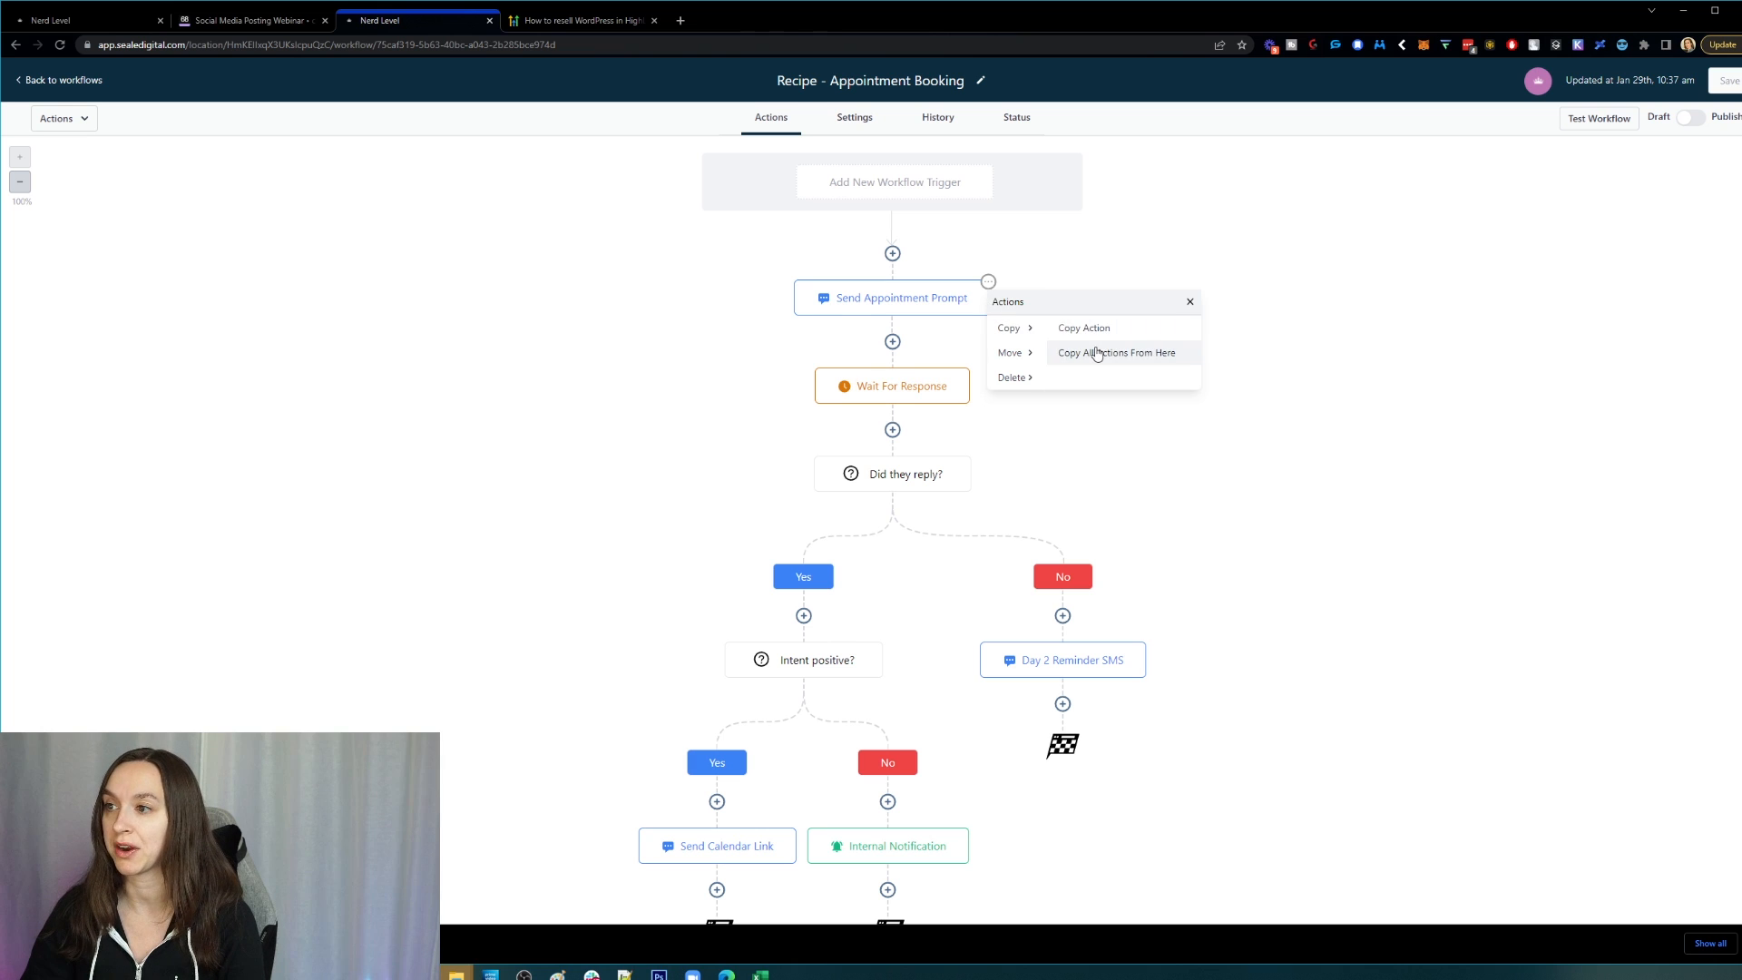
pyautogui.click(1116, 352)
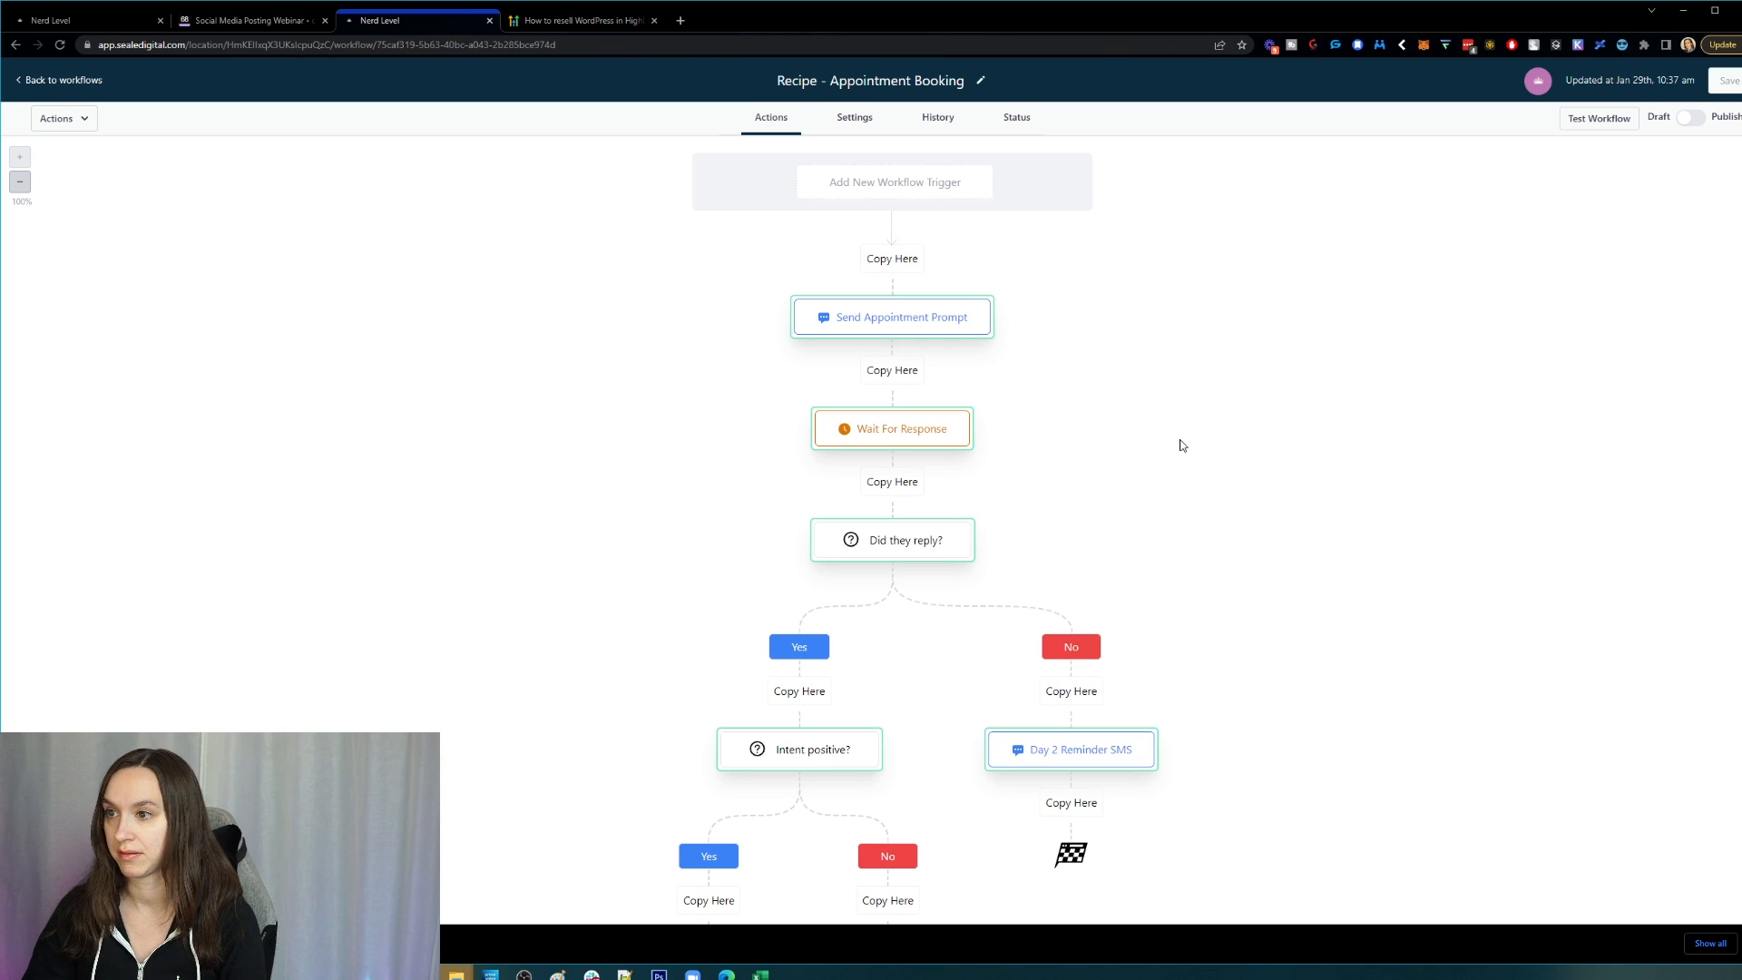
pyautogui.scroll(-3)
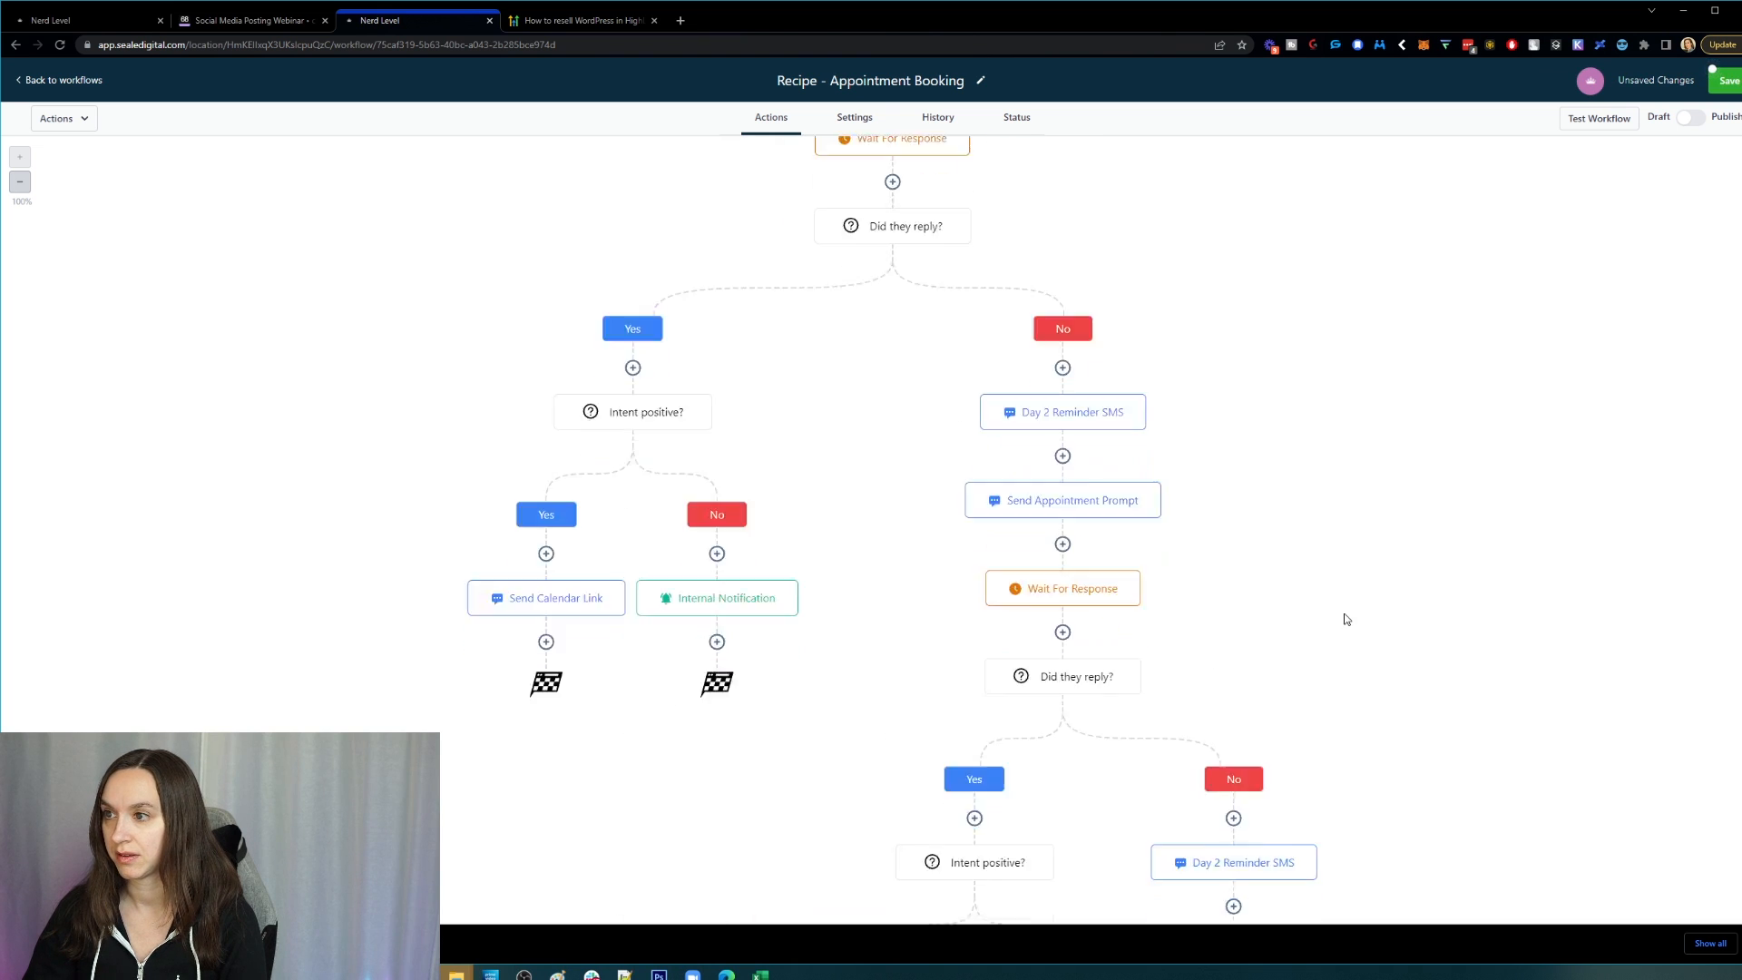
pyautogui.scroll(-3)
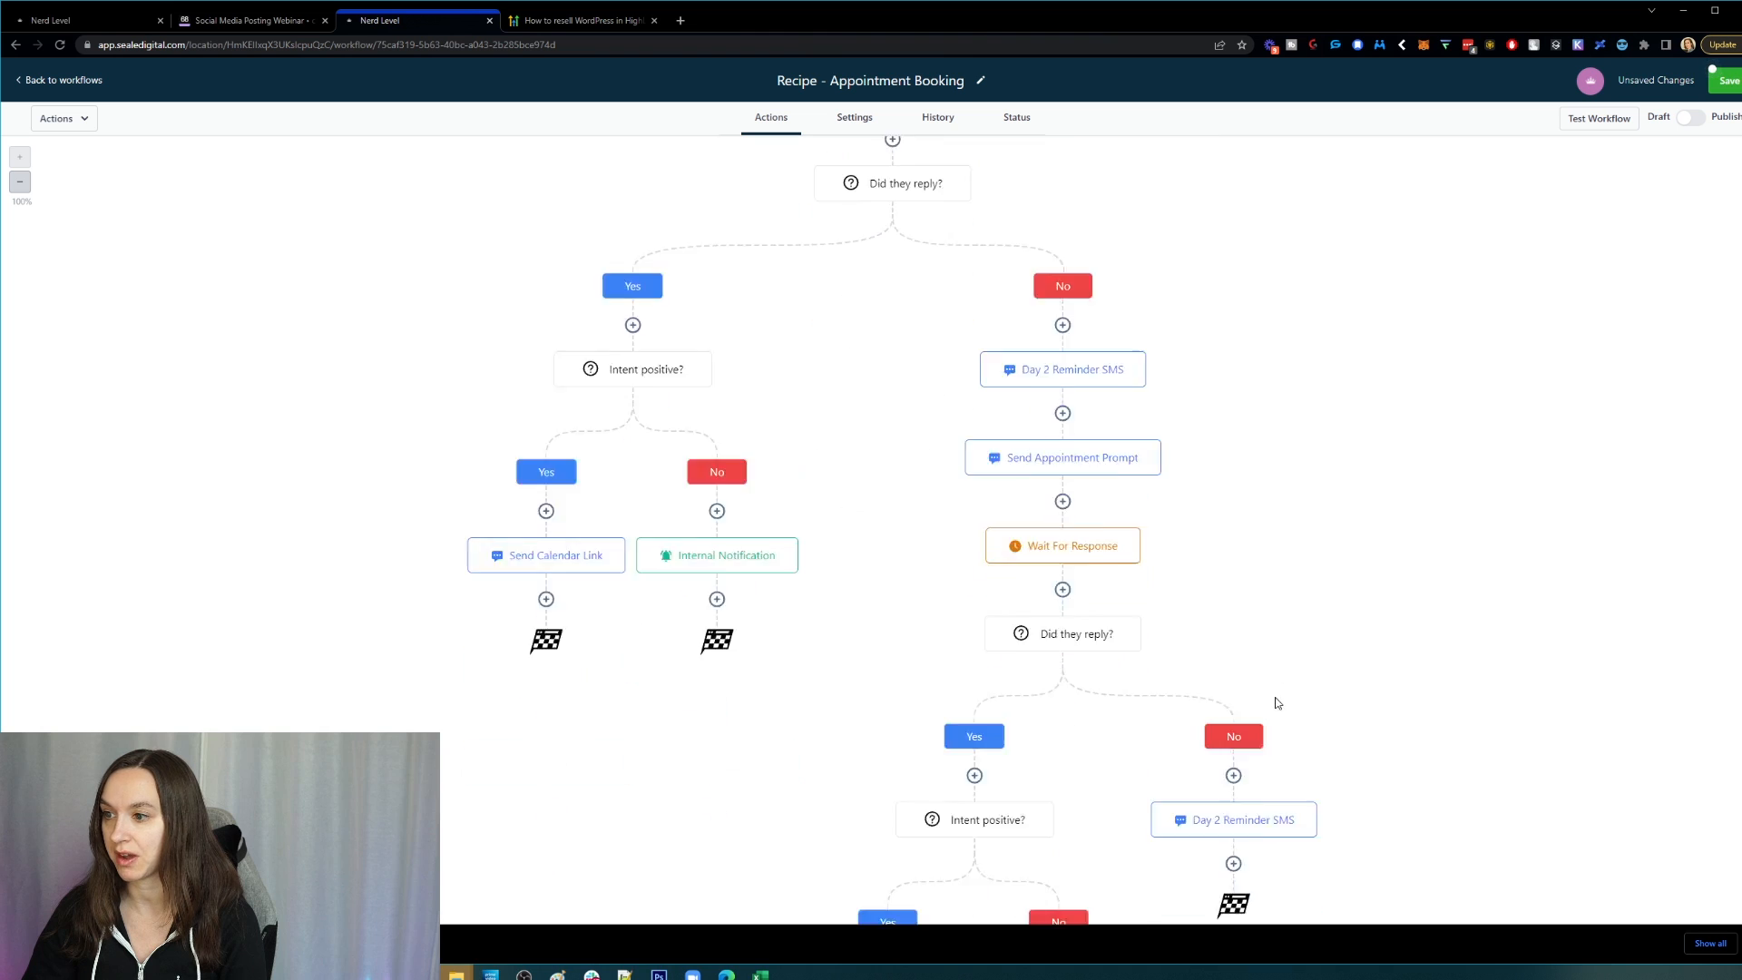
pyautogui.scroll(-3)
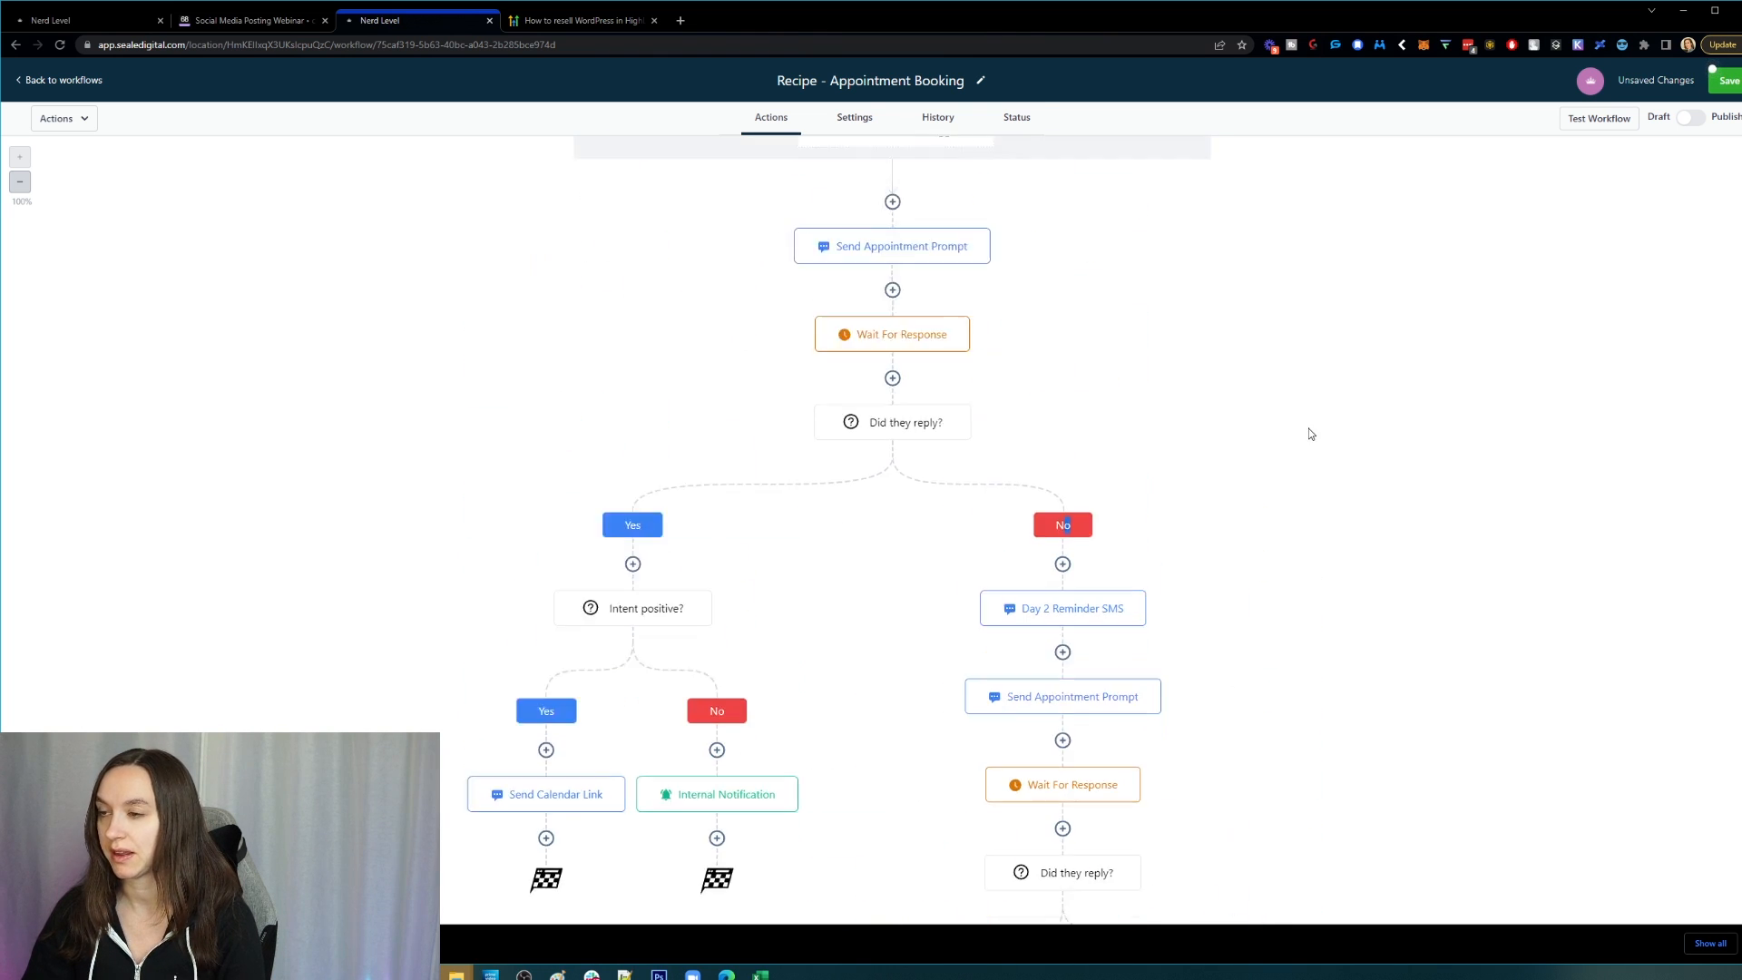
# - Move Day 2 Reminder SMS and all later actions below Internal Notification on the Intent positive? No branch
pyautogui.click(987, 281)
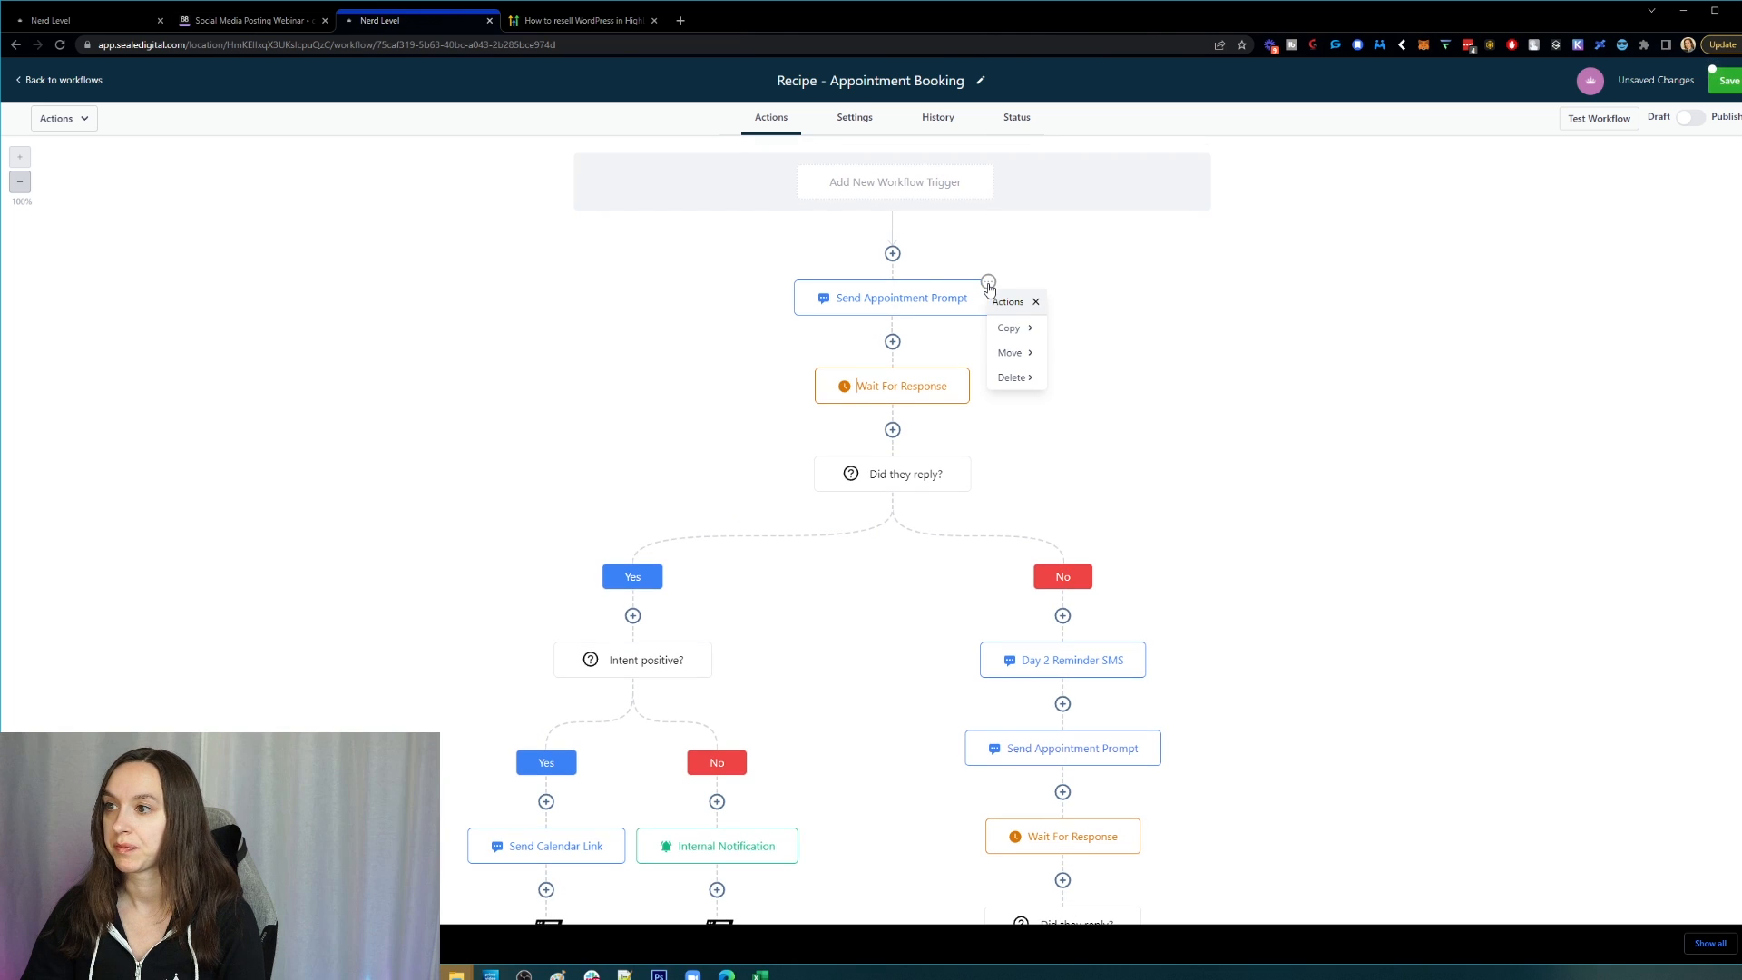
pyautogui.moveTo(1009, 353)
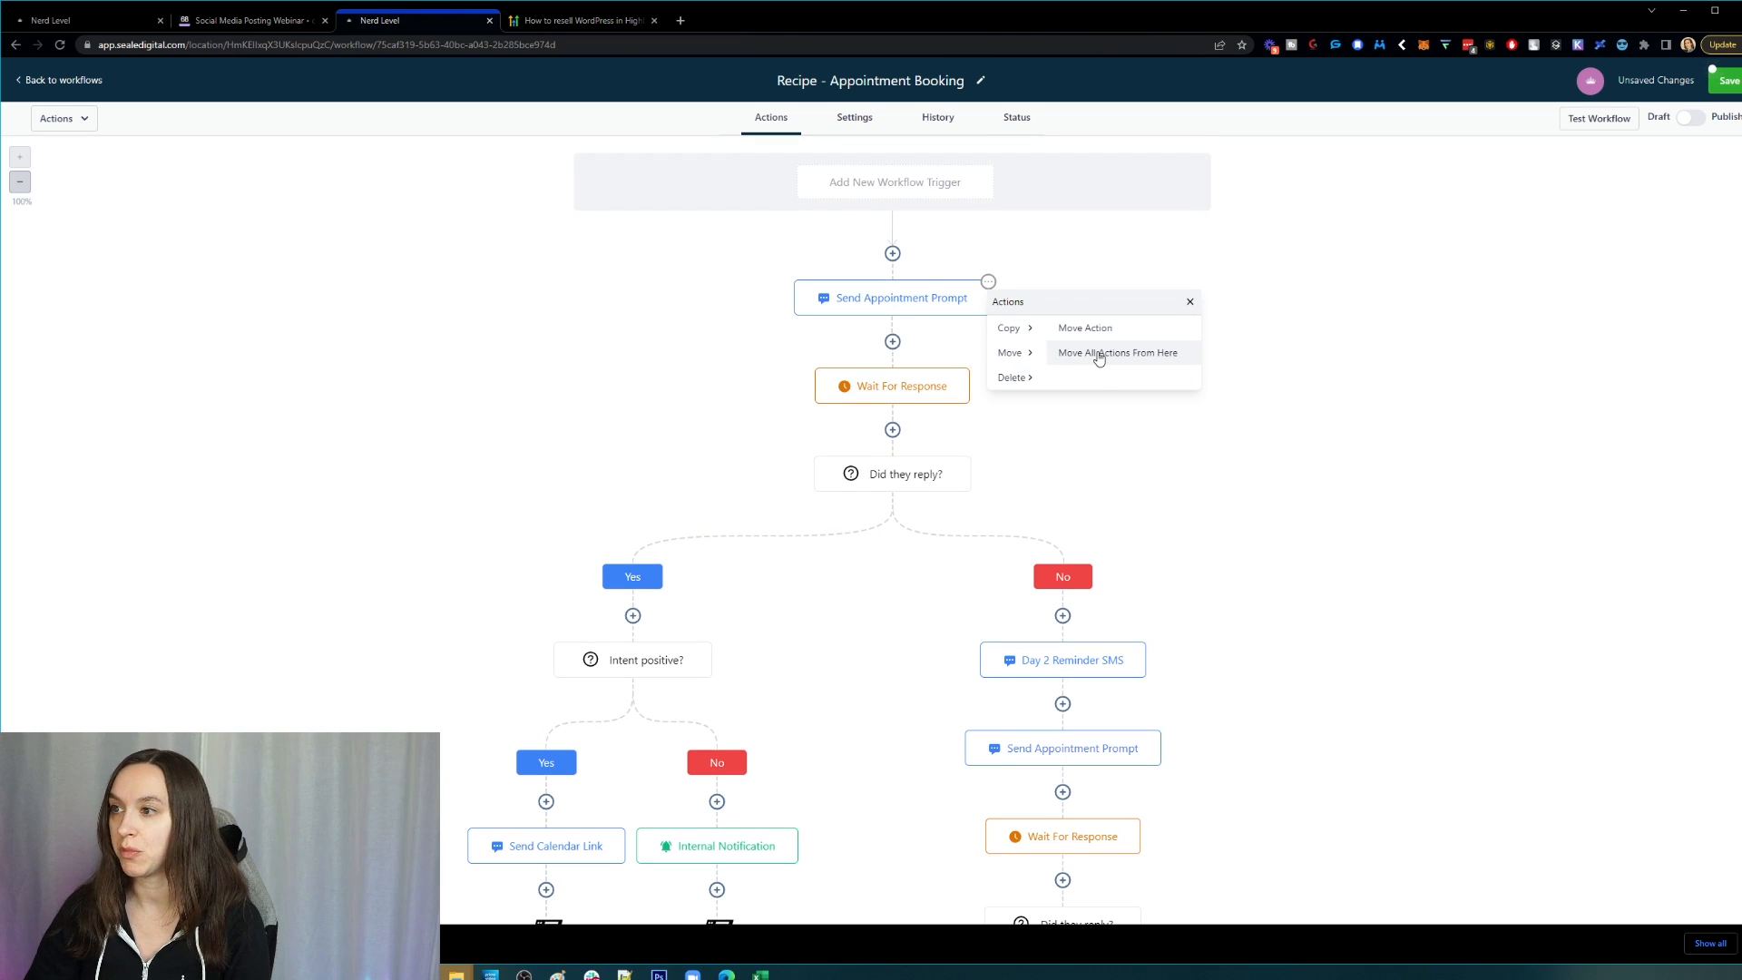
pyautogui.moveTo(1129, 472)
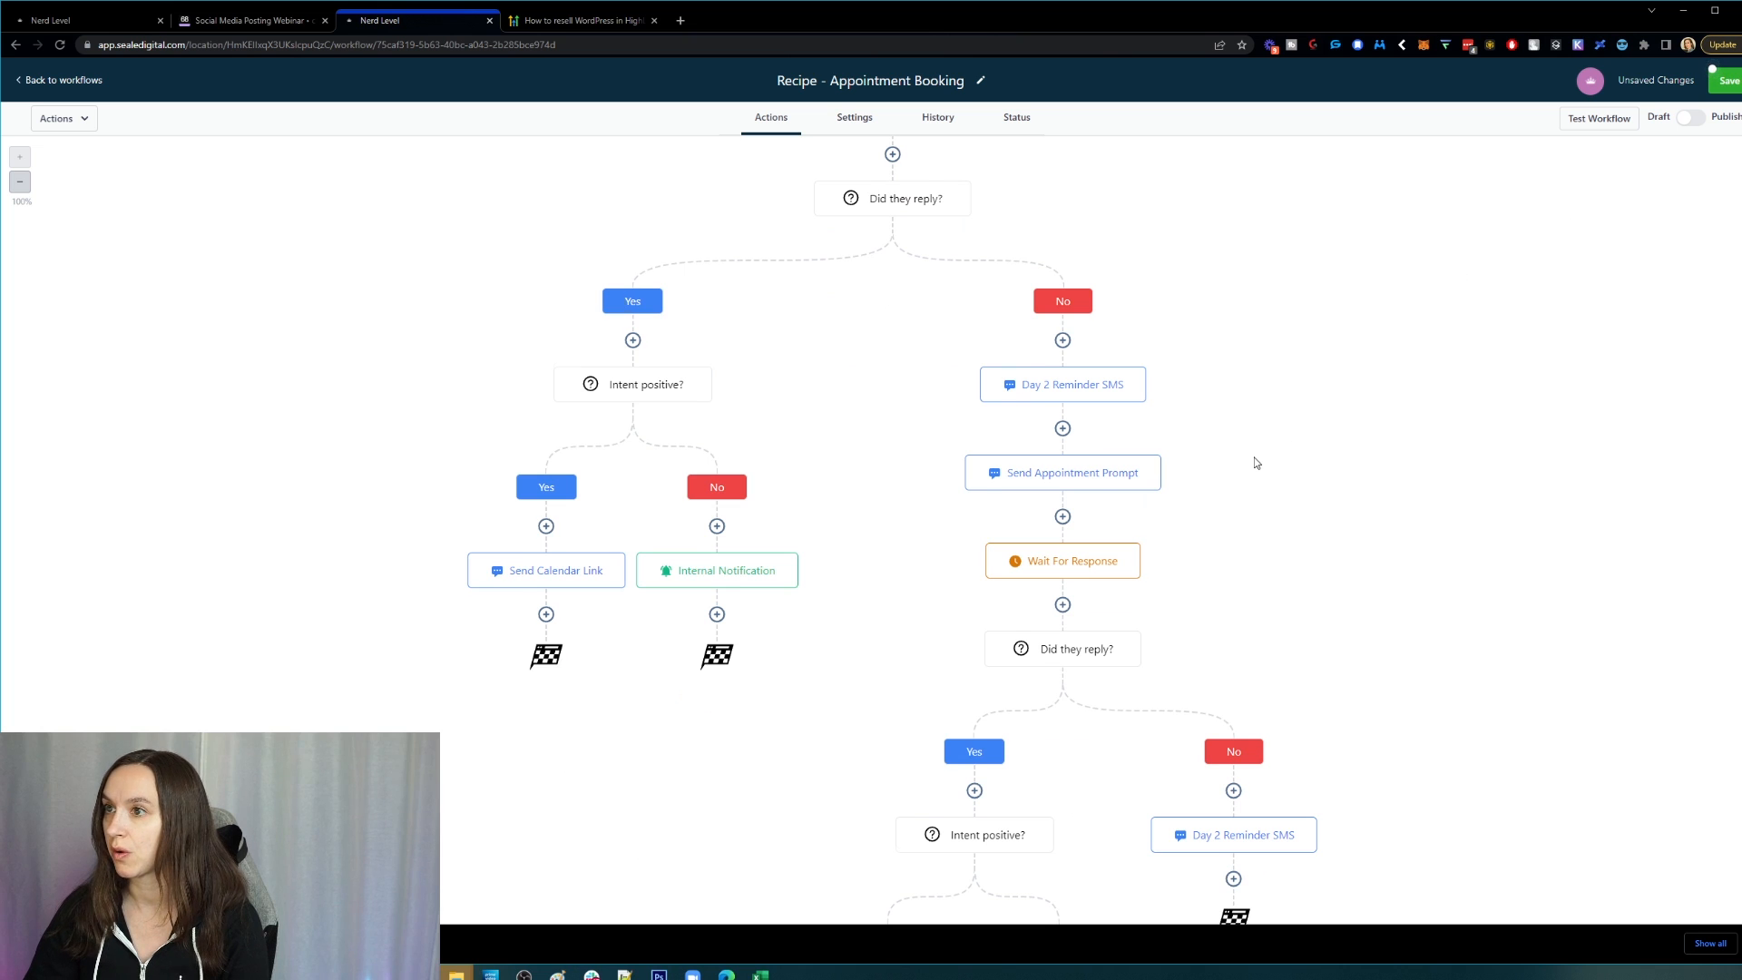
pyautogui.scroll(-3)
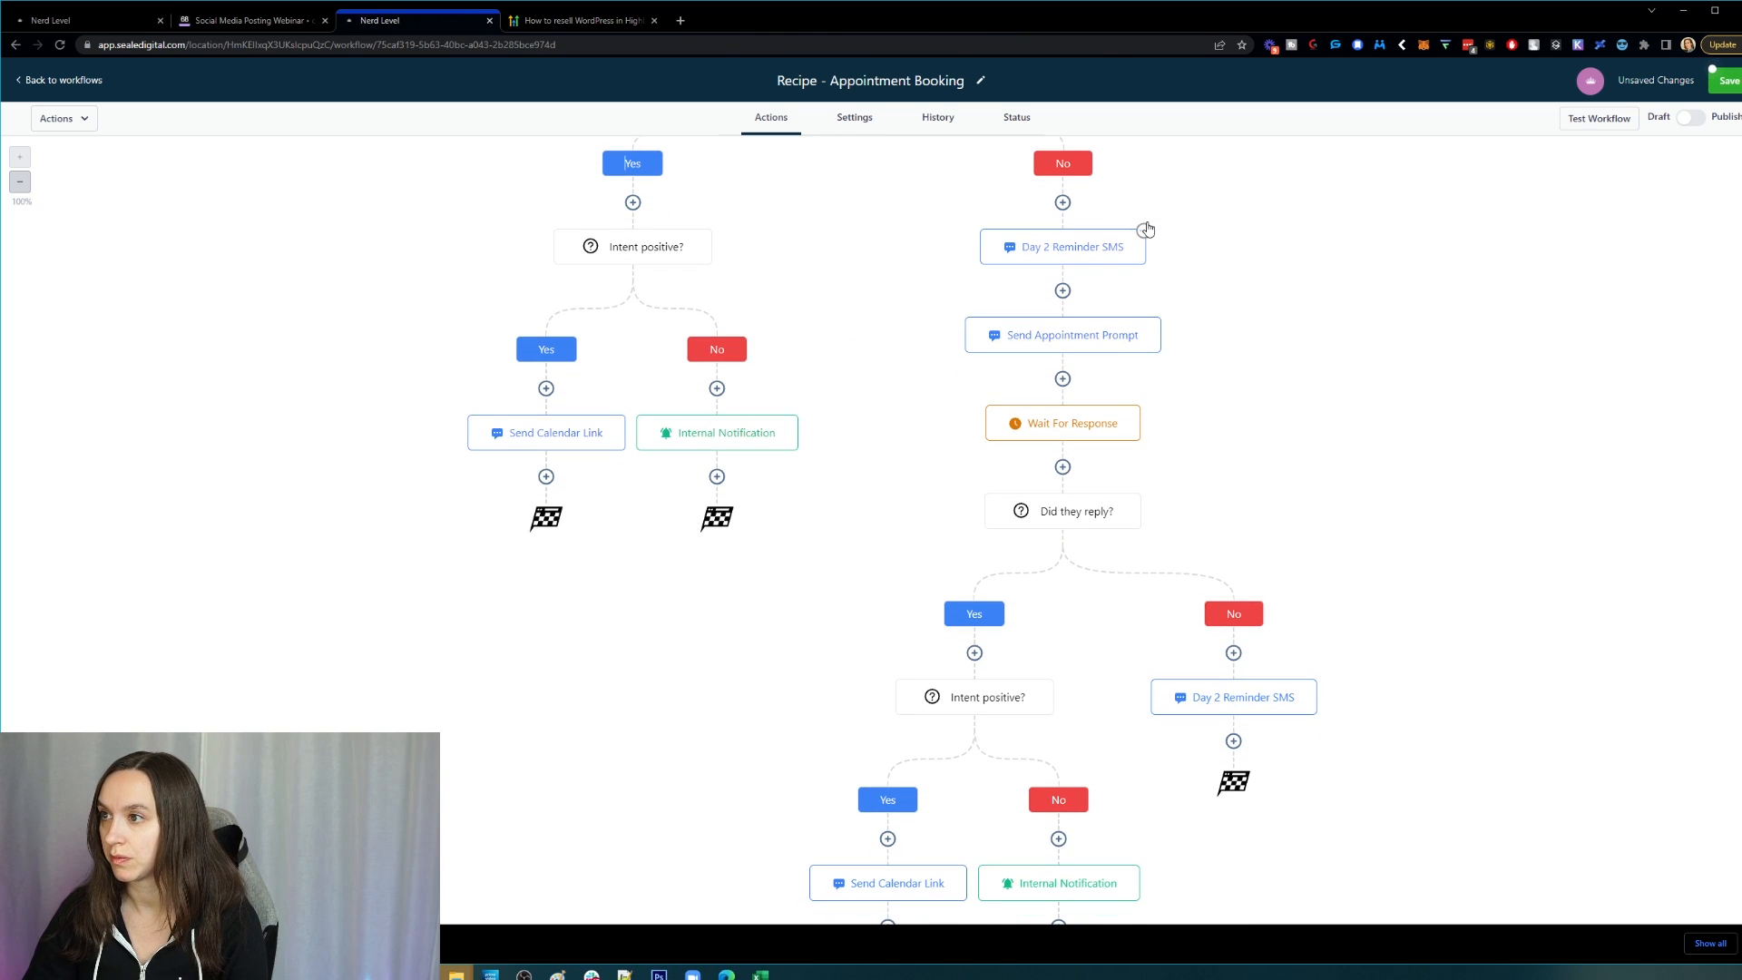
pyautogui.click(1144, 229)
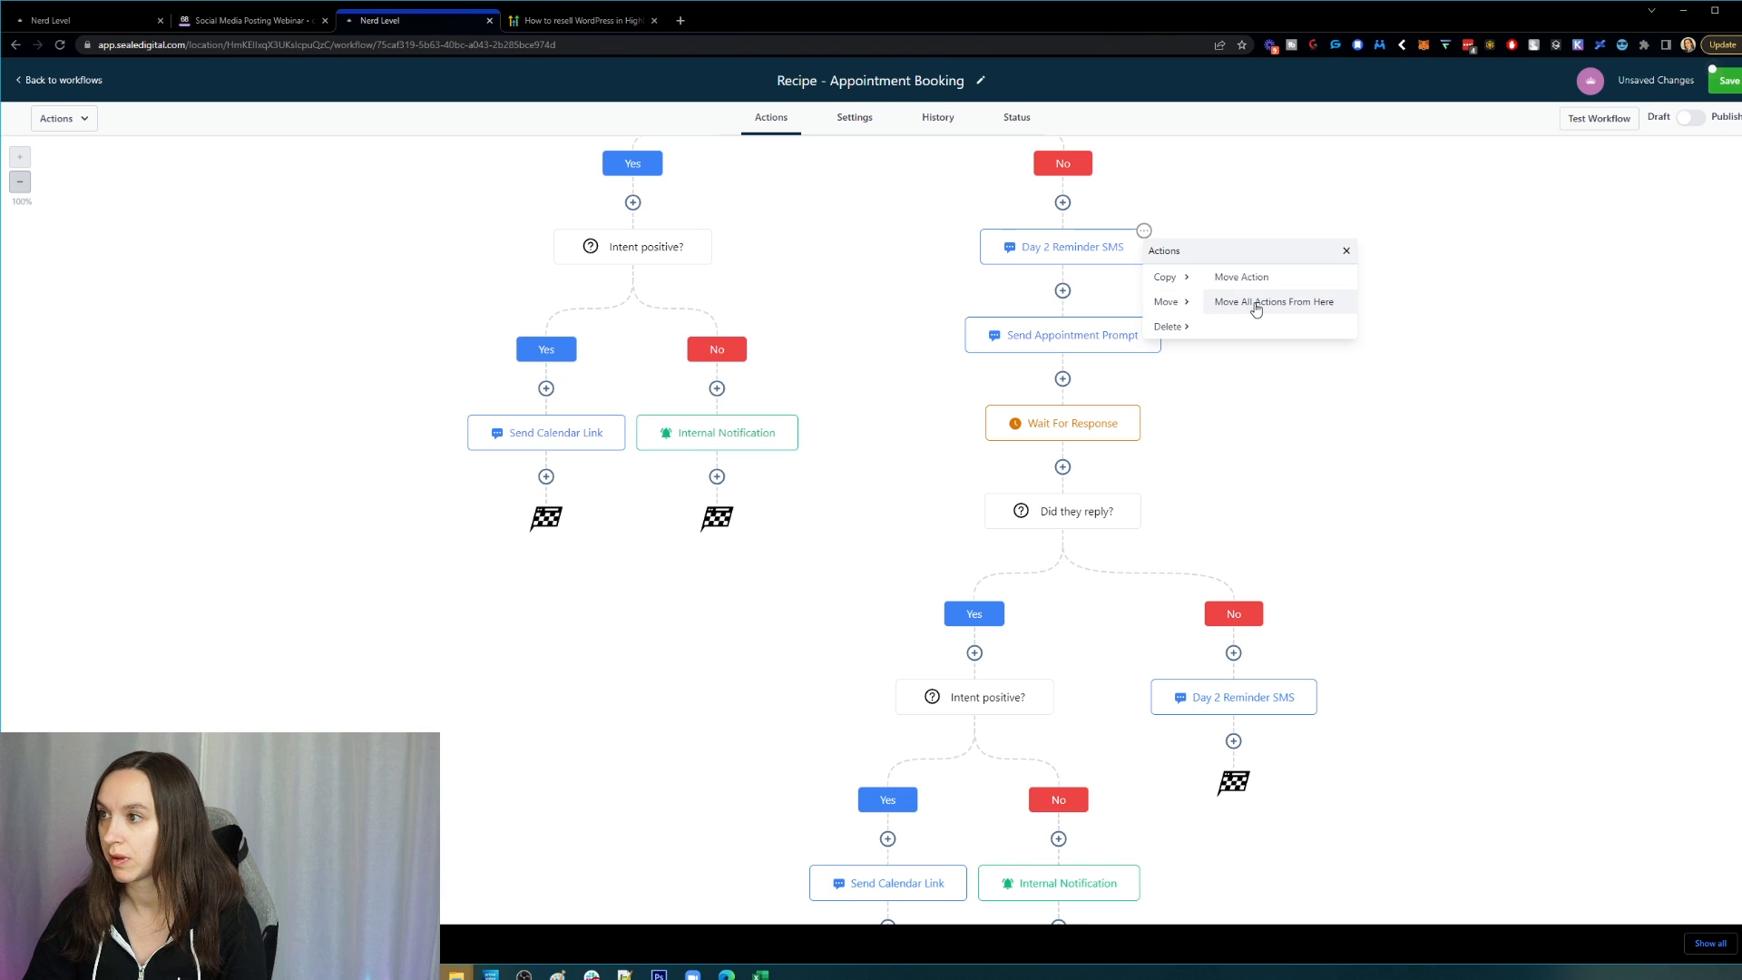
pyautogui.click(1274, 301)
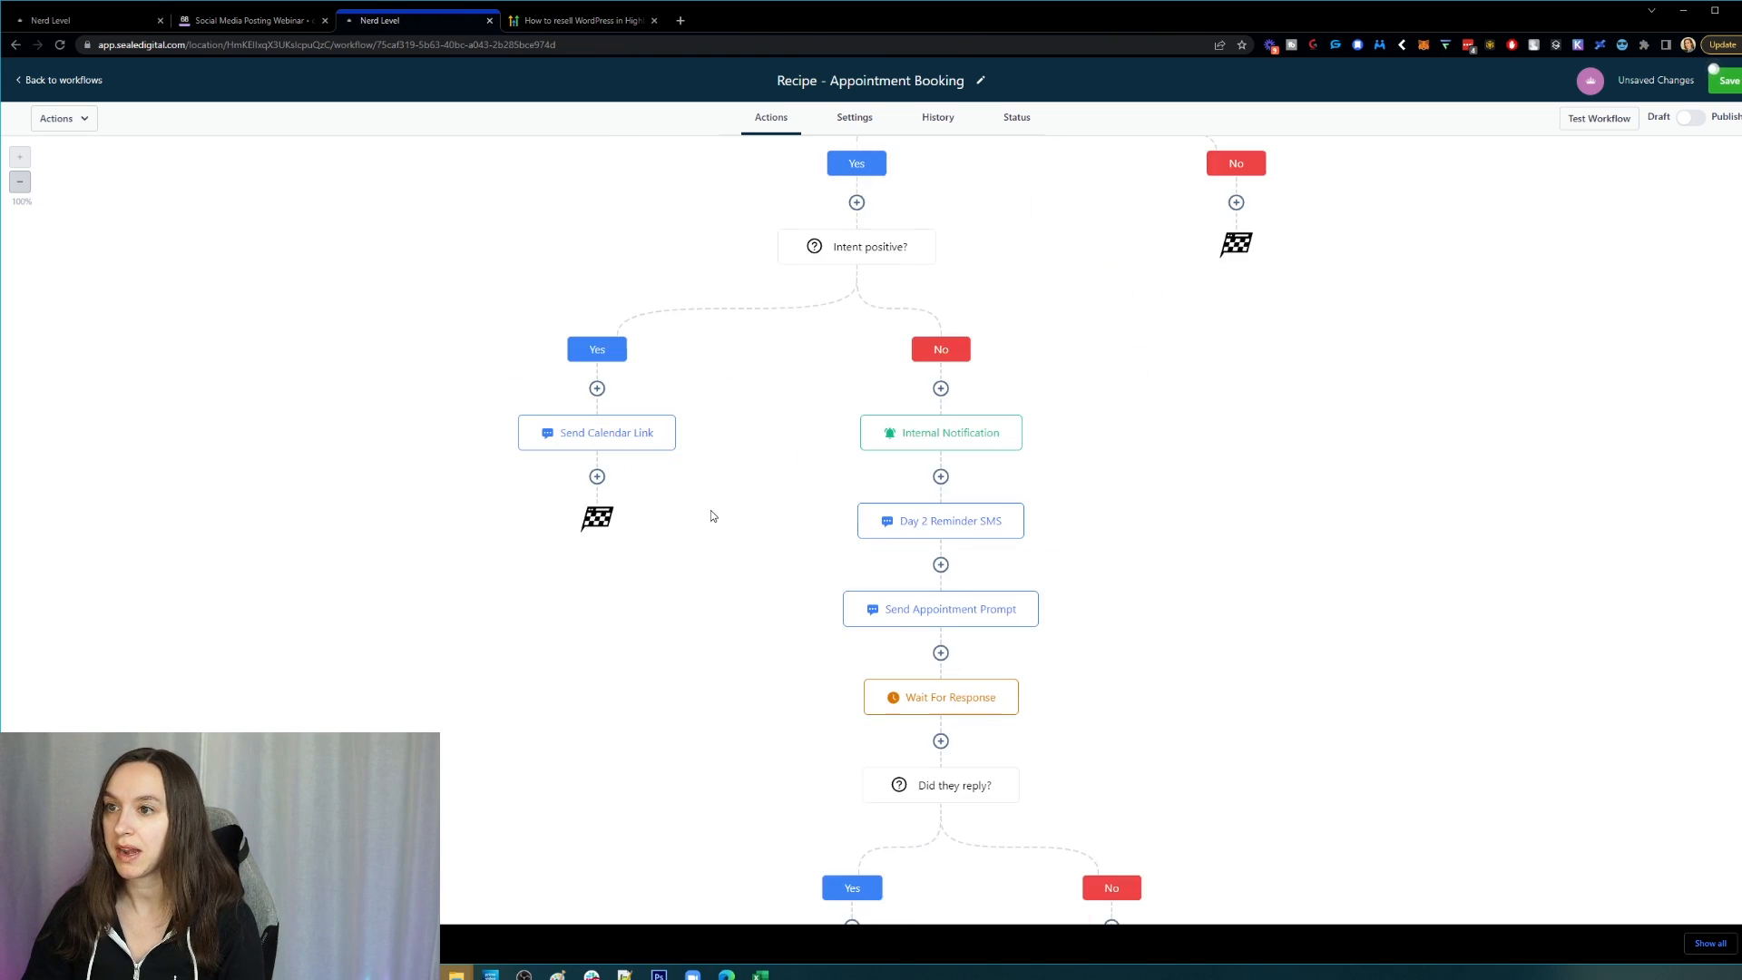
pyautogui.scroll(-3)
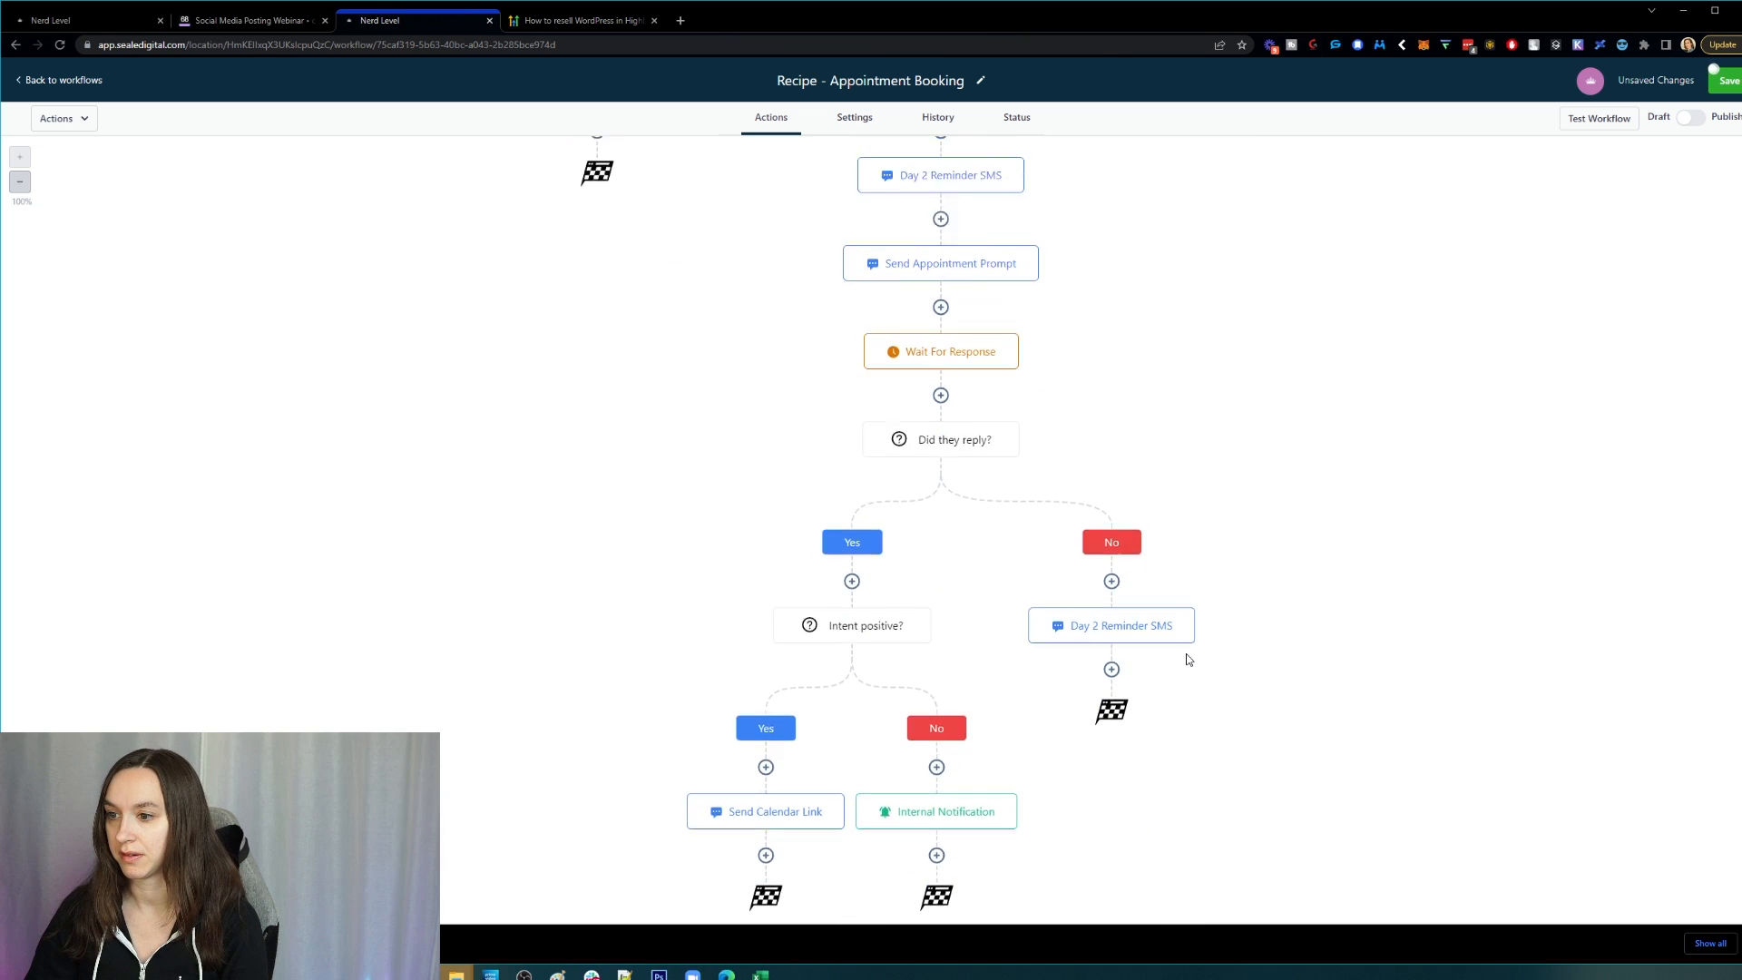
pyautogui.scroll(-3)
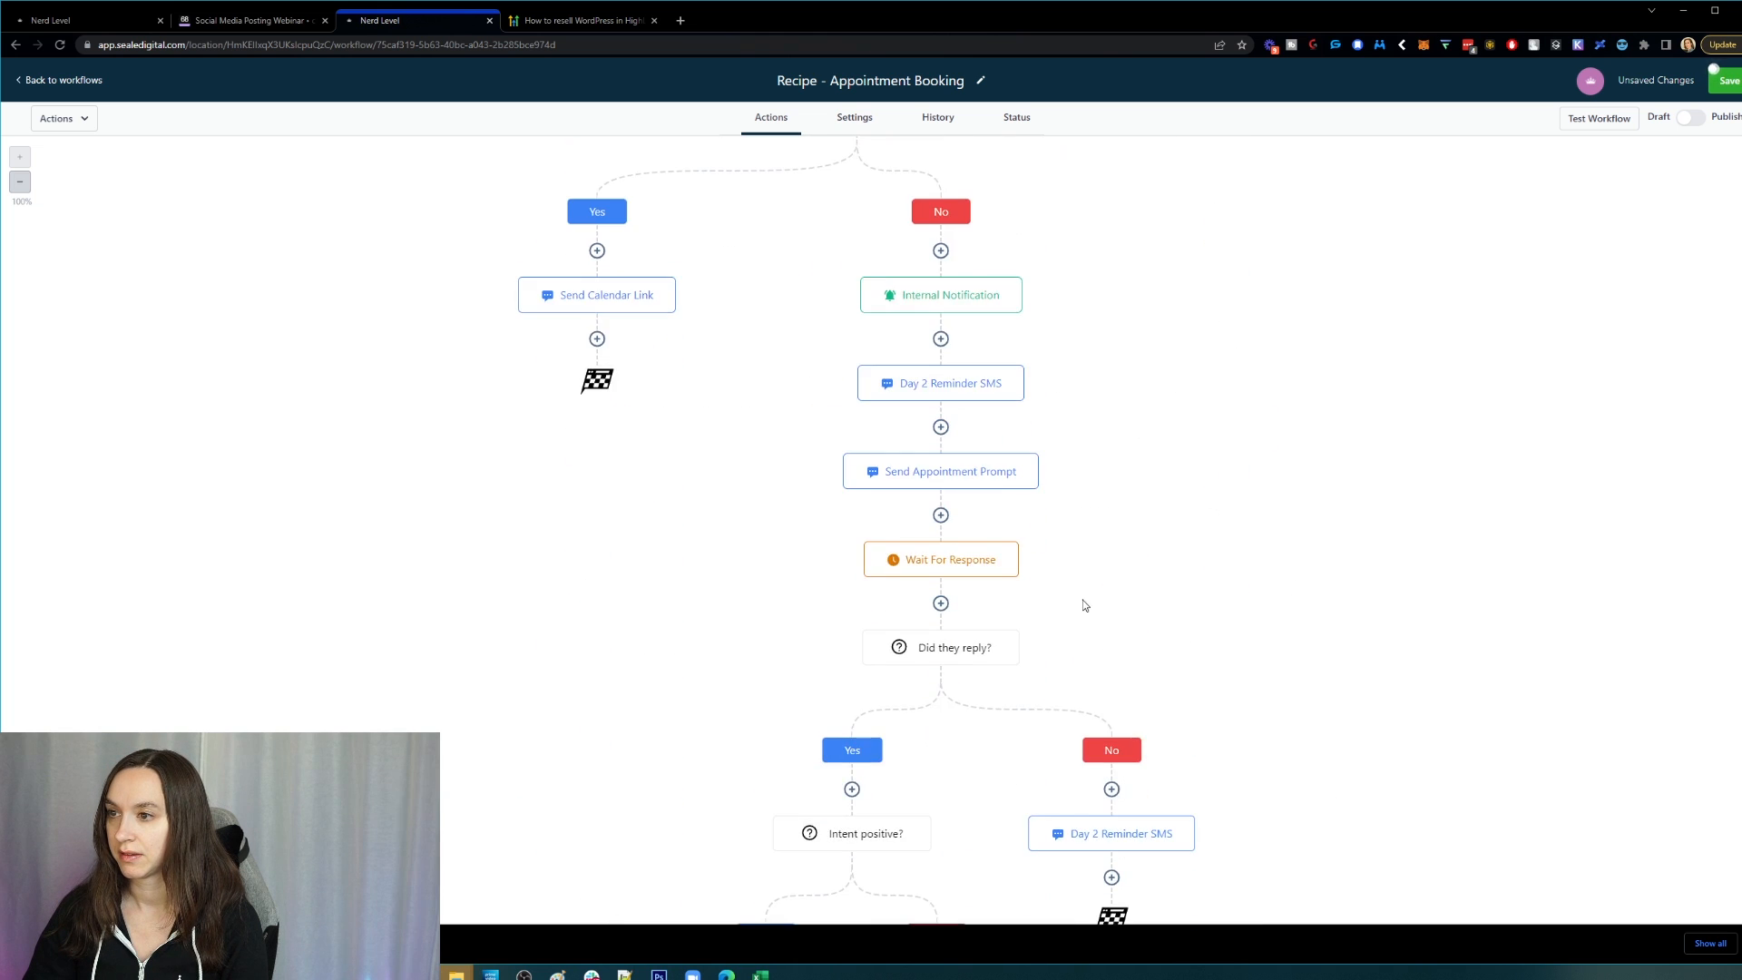
pyautogui.scroll(-3)
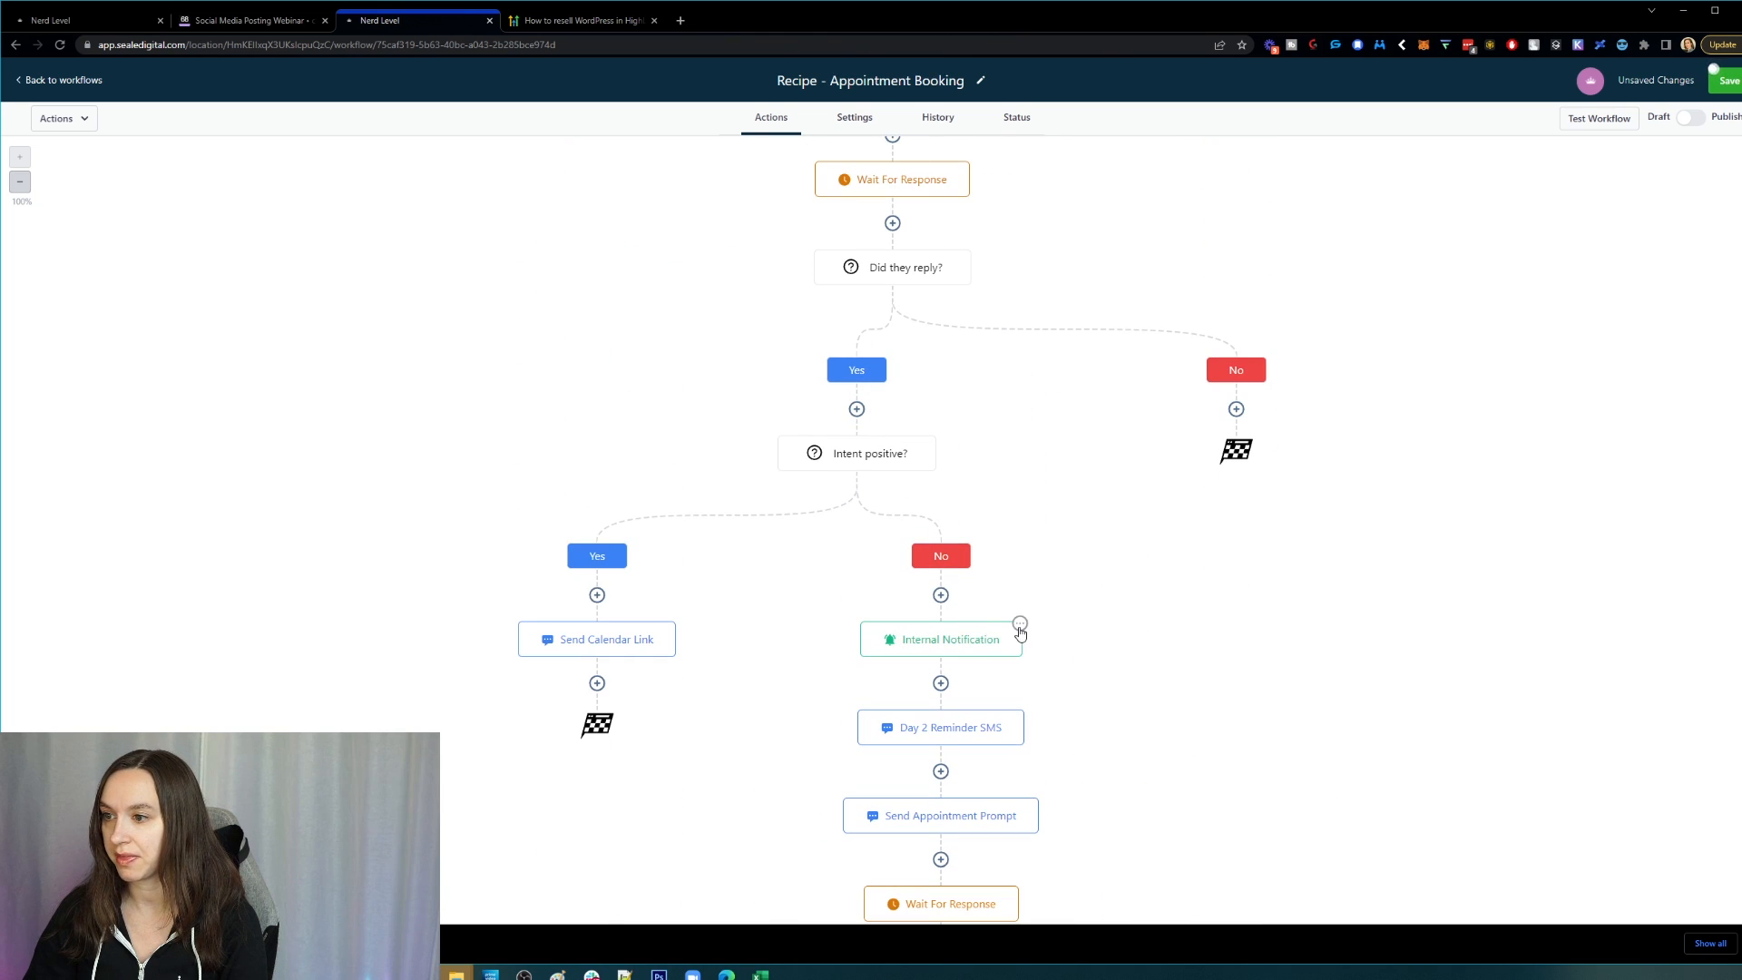
pyautogui.scroll(-3)
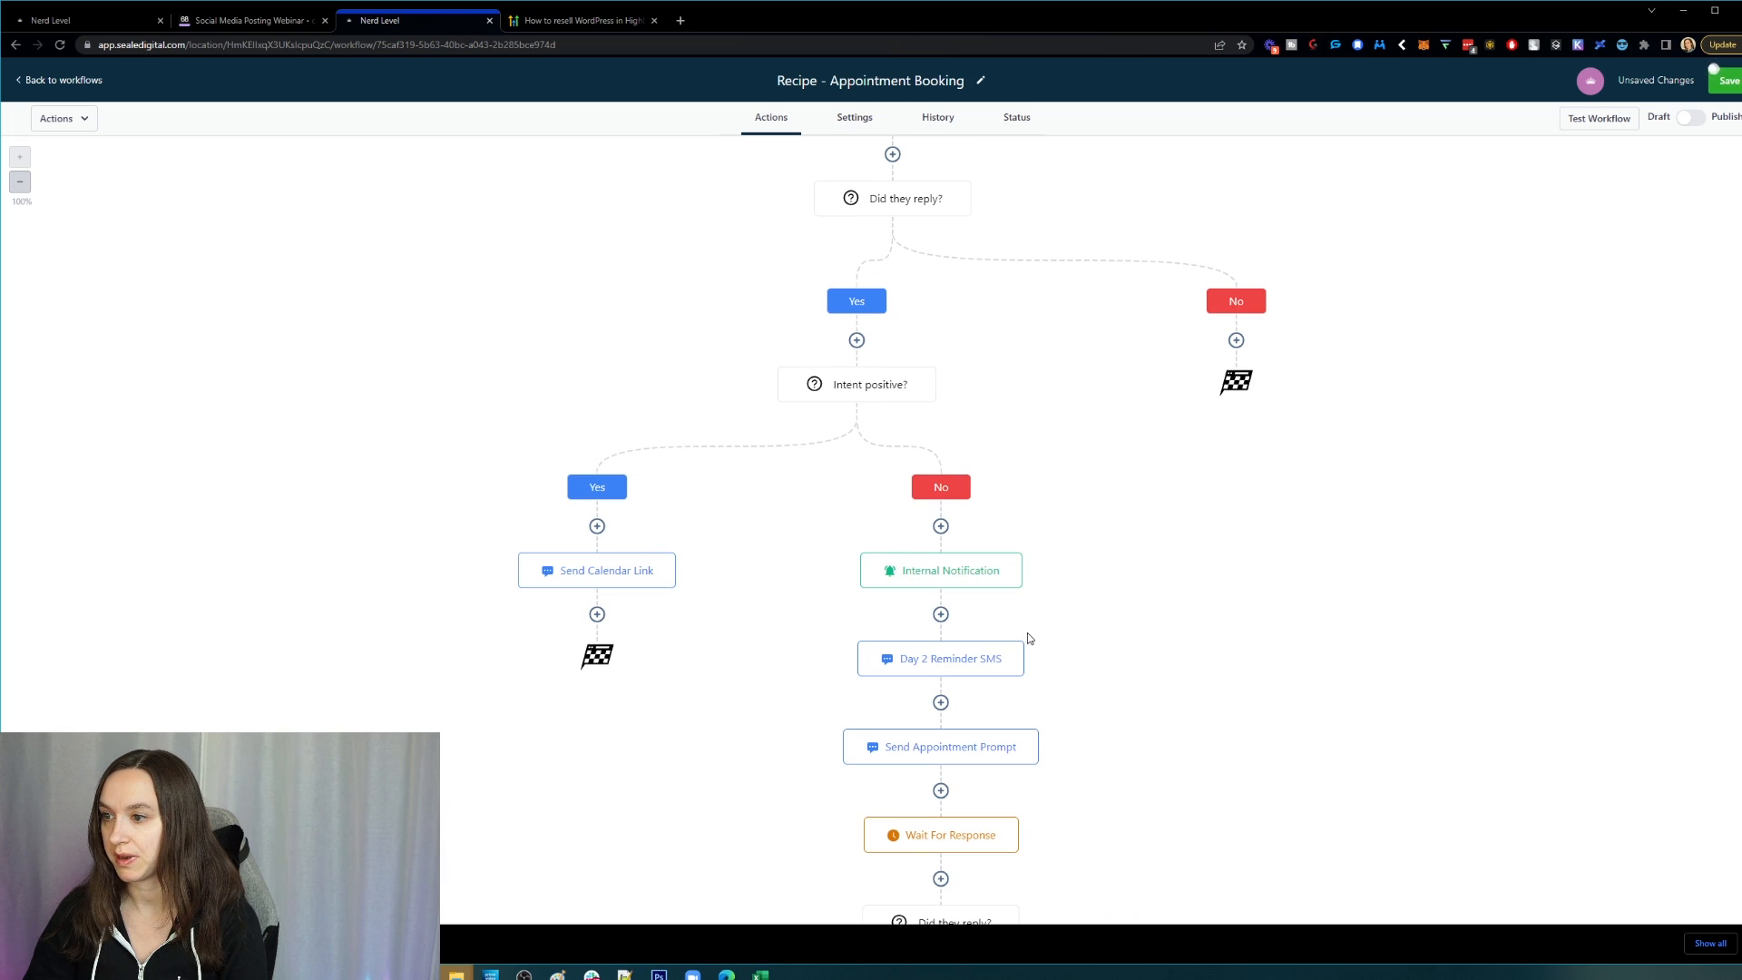
# - Delete Day 2 Reminder SMS, Send Appointment Prompt, Wait For Response and the final Did they reply? with its branches
pyautogui.click(1020, 643)
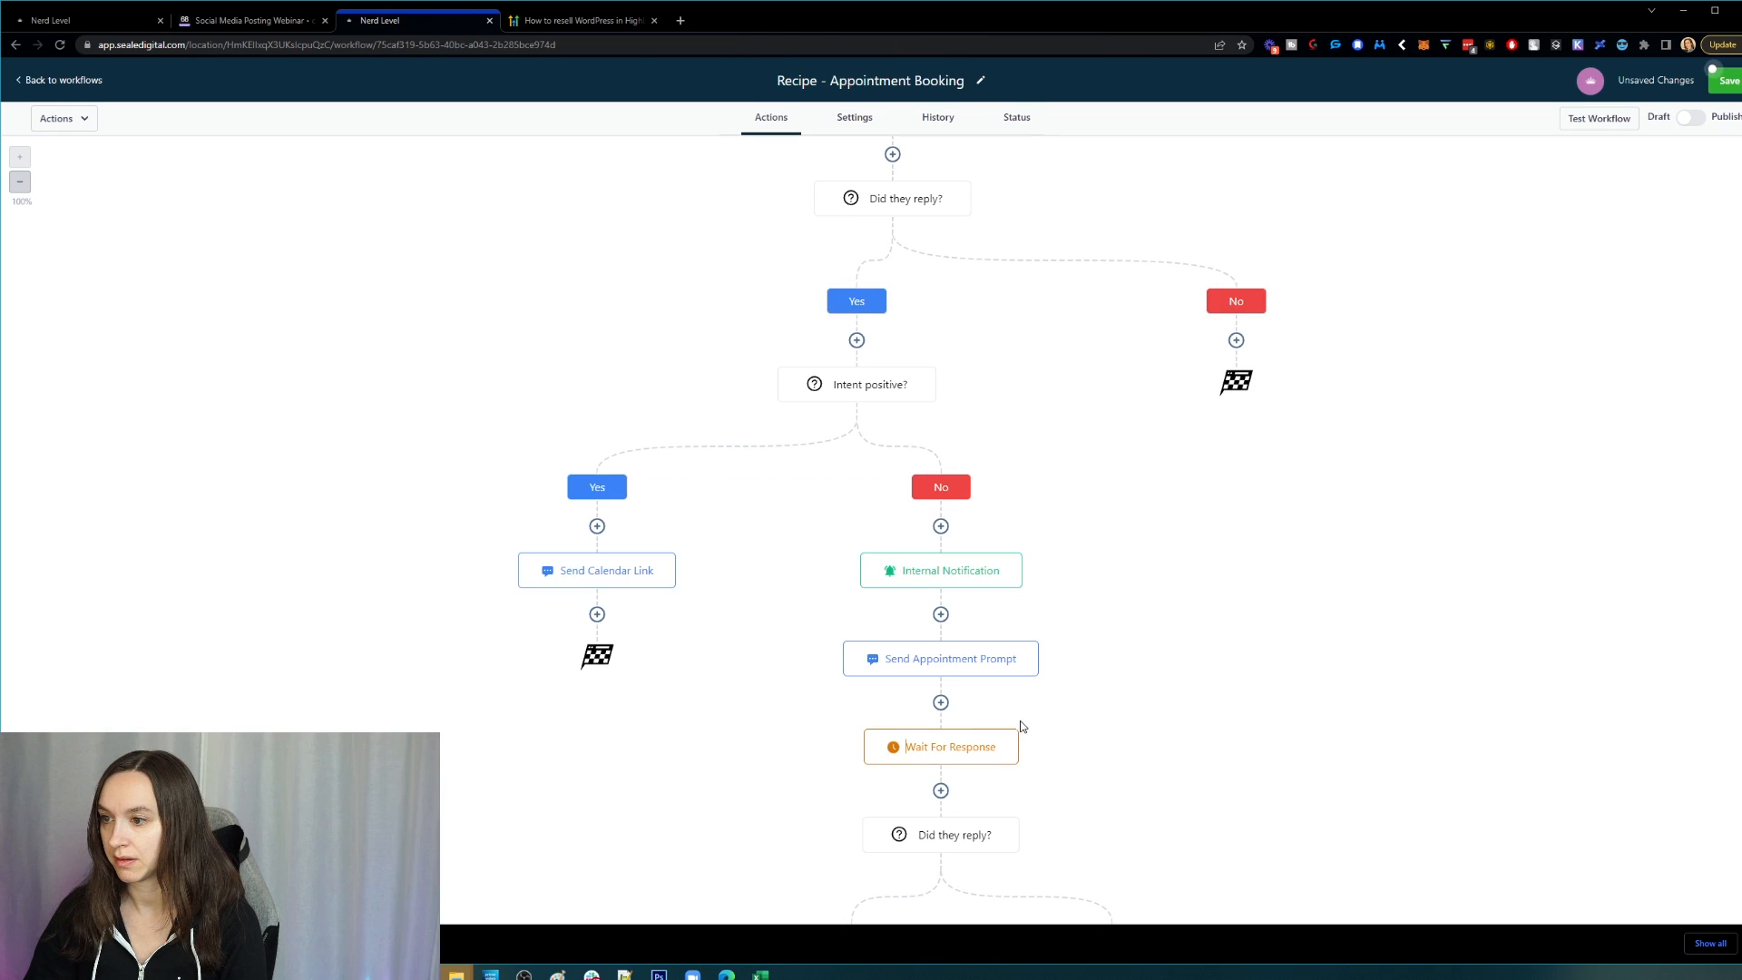
pyautogui.click(1036, 643)
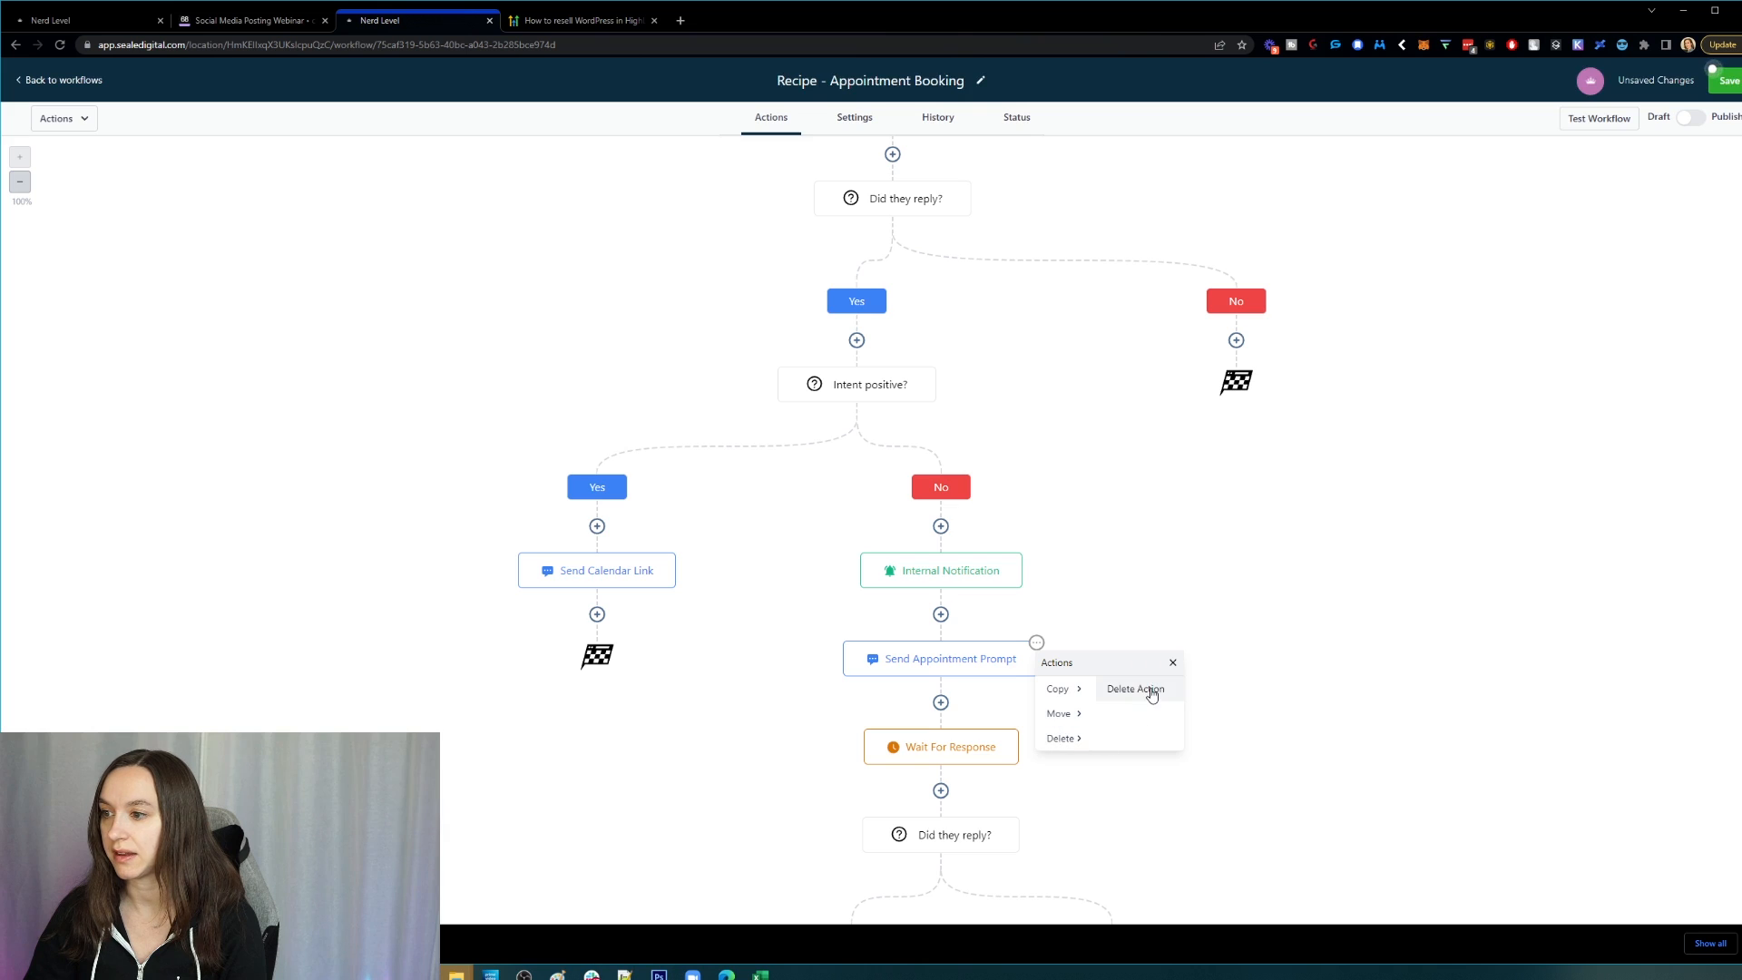
pyautogui.click(1134, 689)
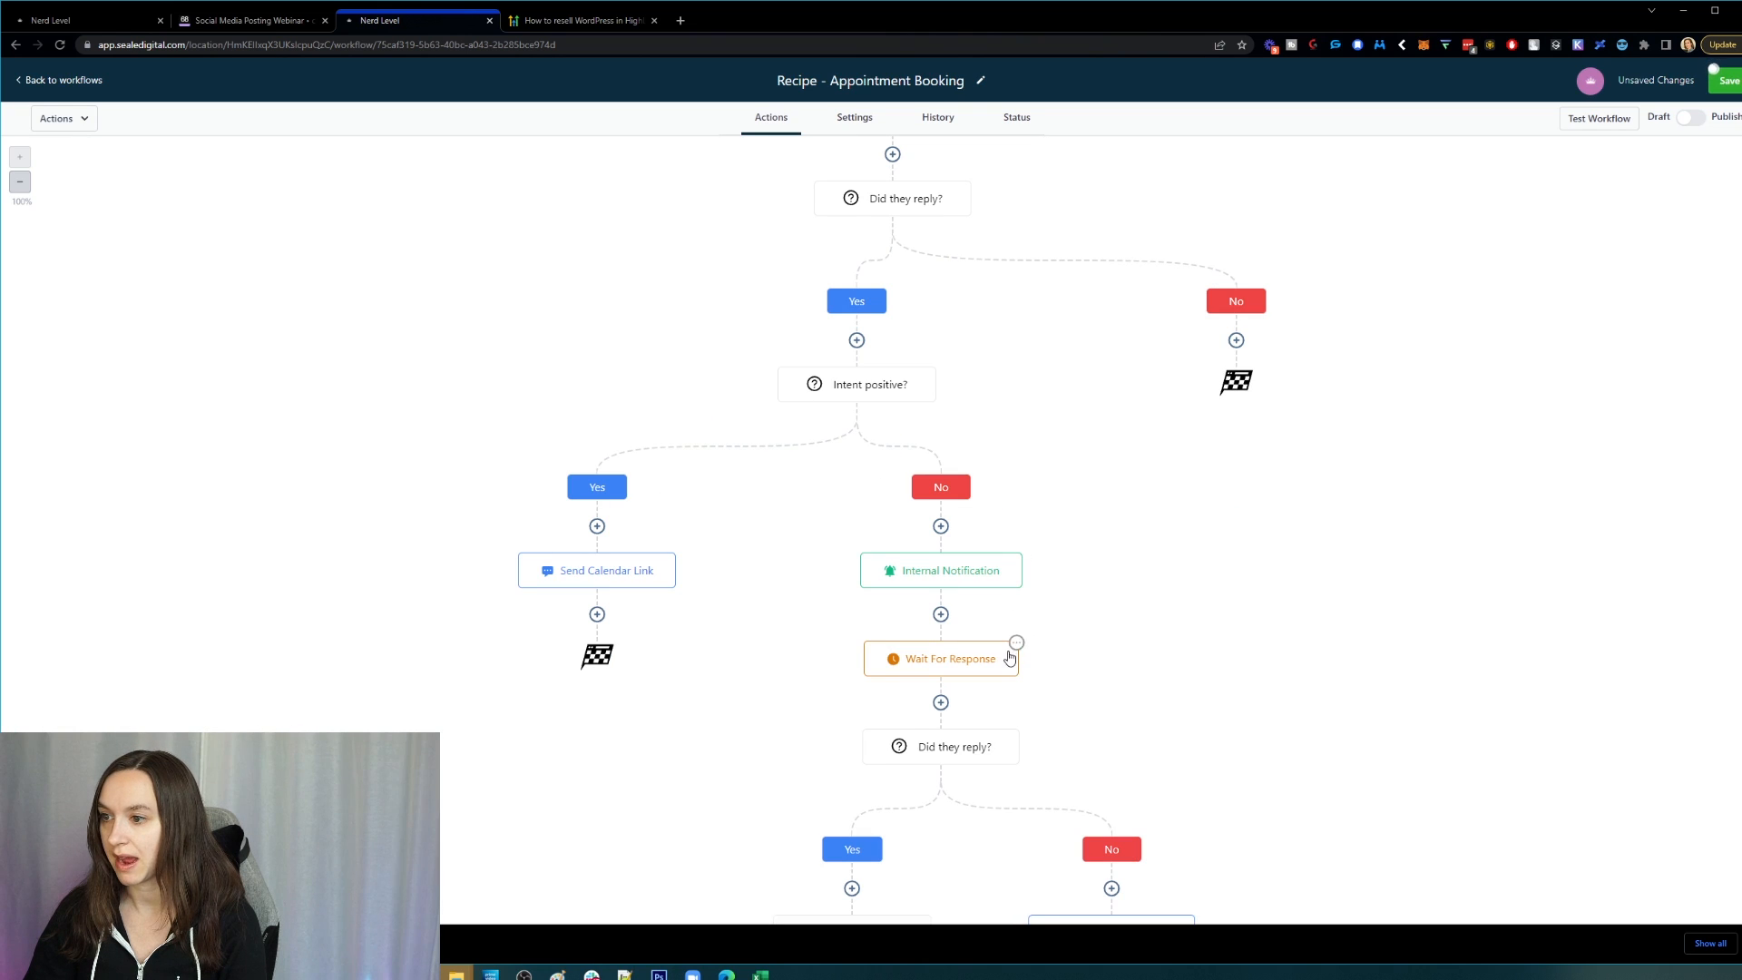
pyautogui.click(1016, 643)
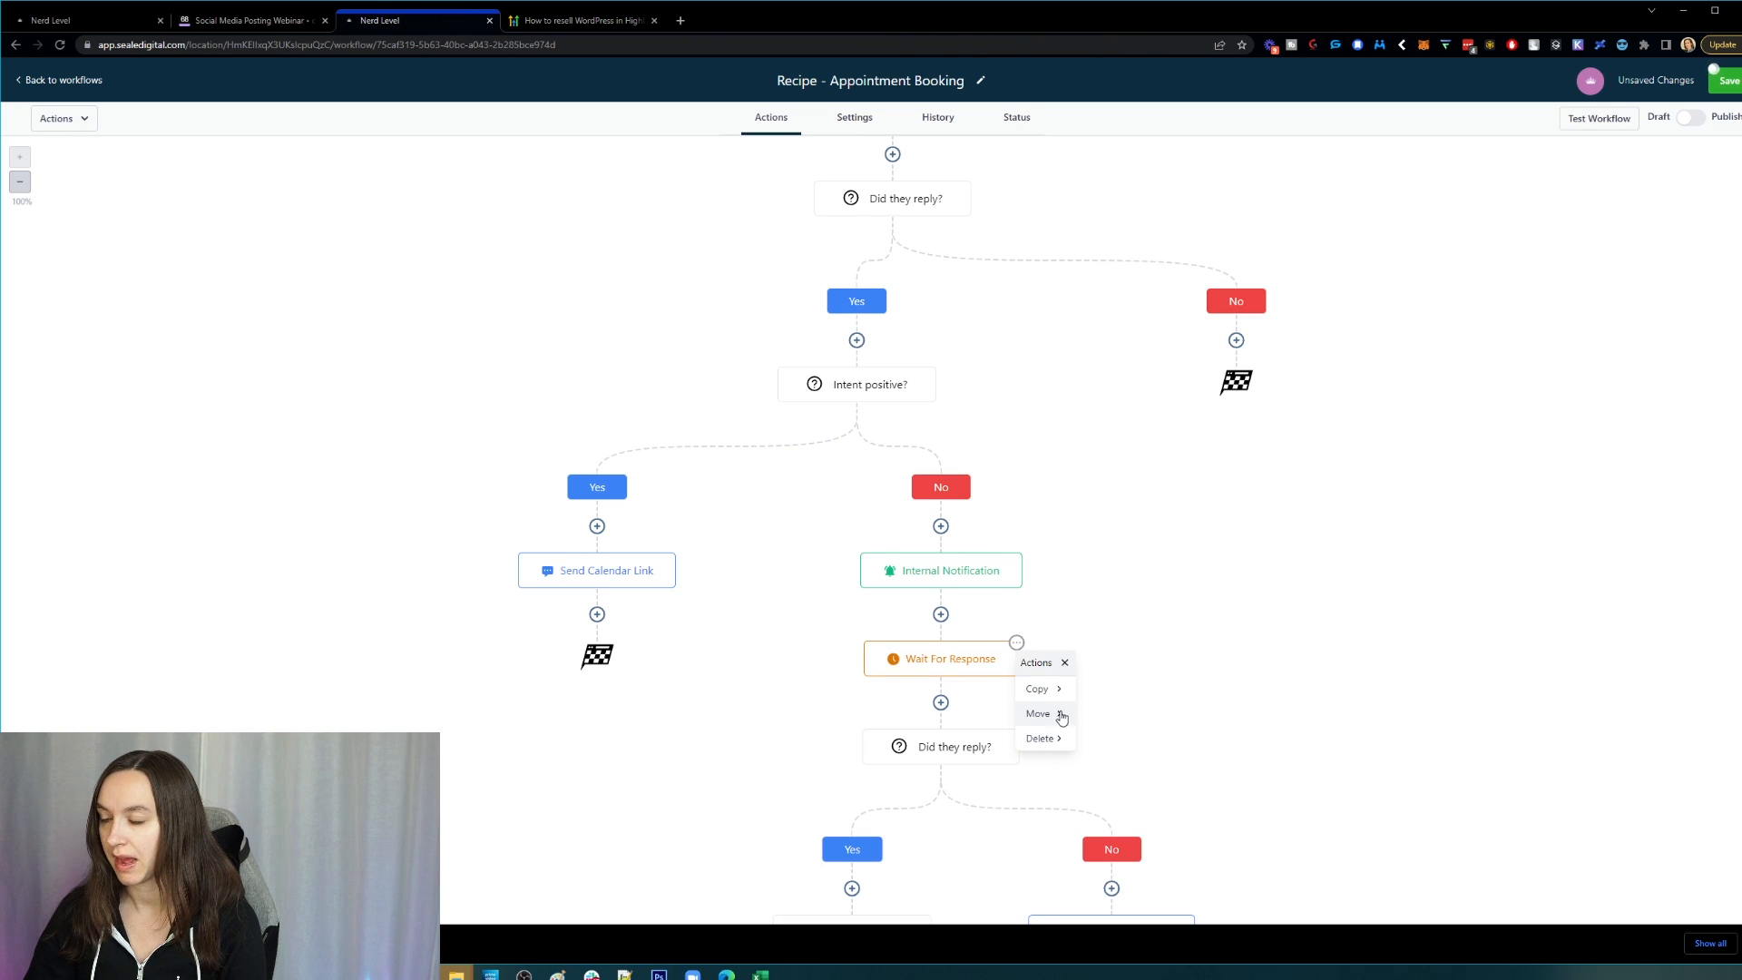
pyautogui.click(1040, 737)
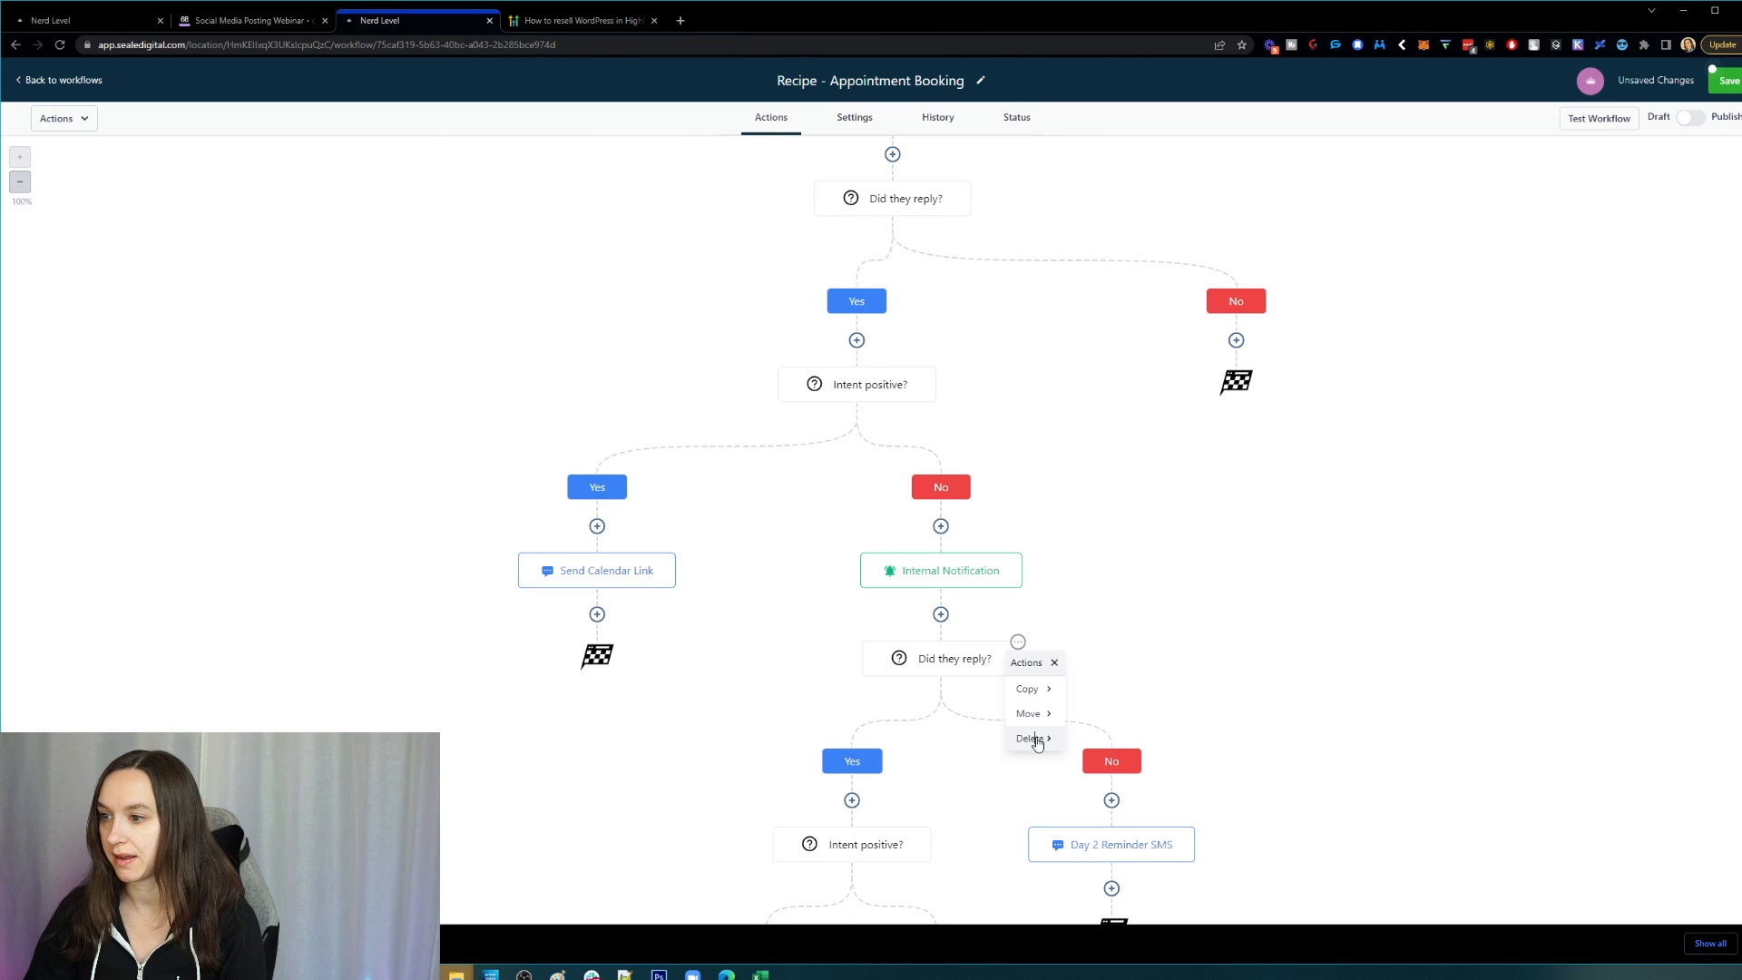
pyautogui.click(1031, 739)
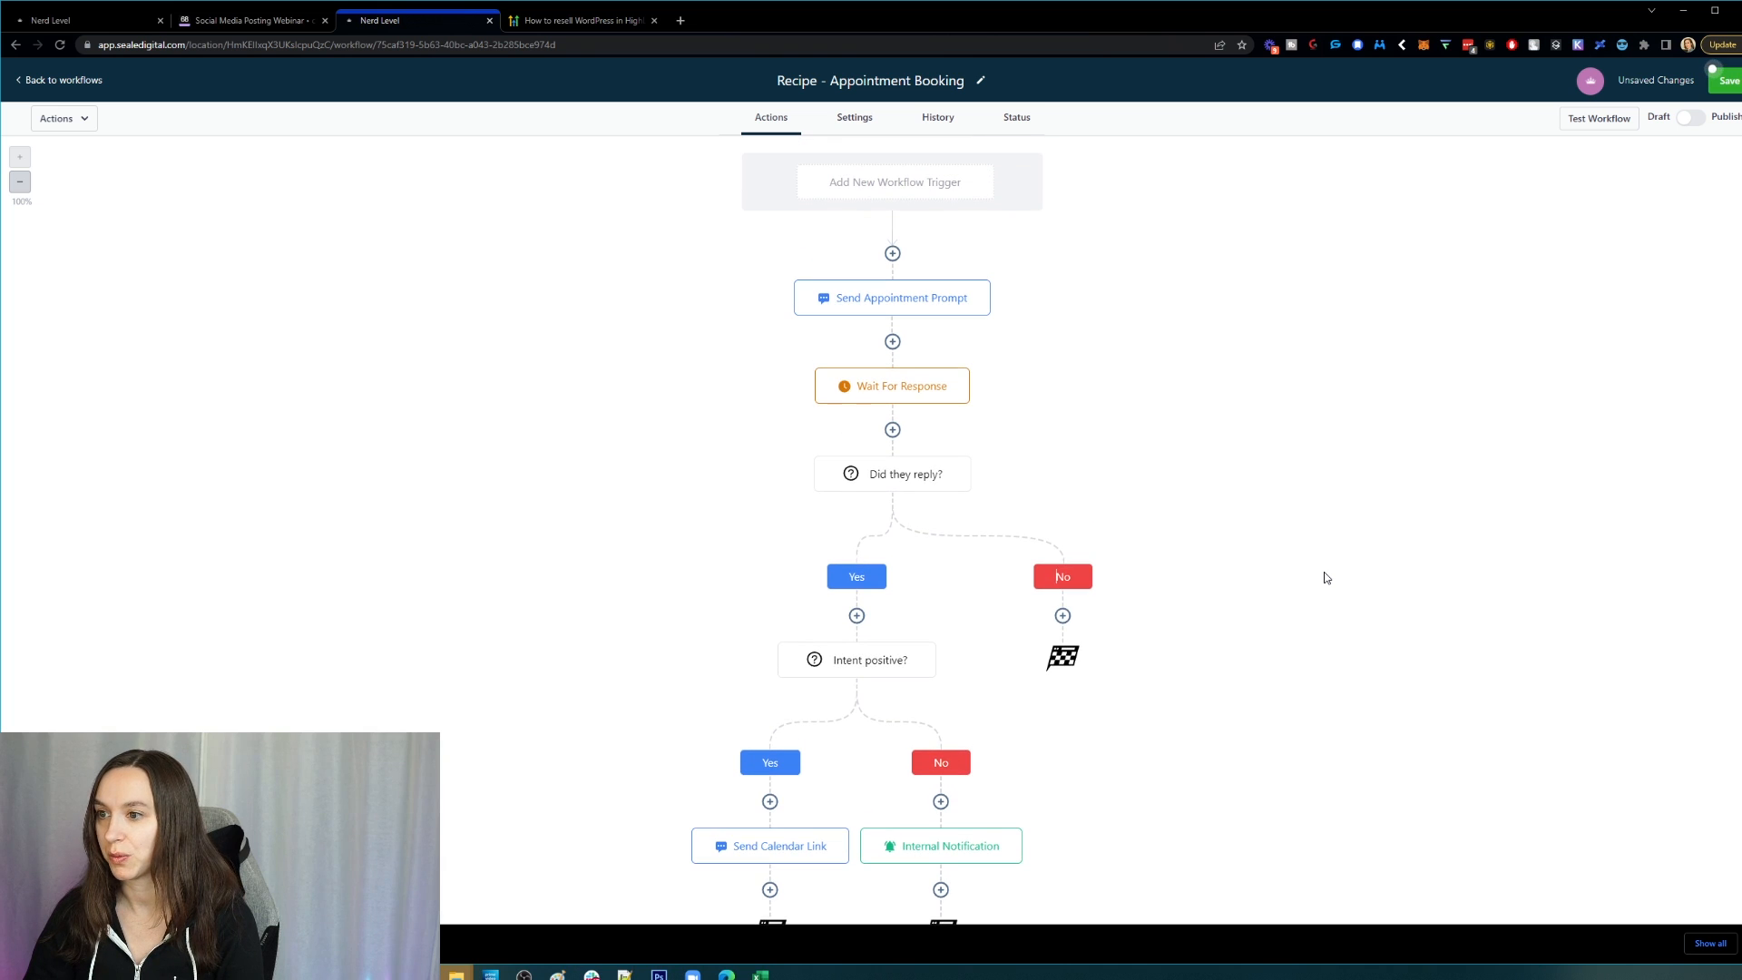
pyautogui.moveTo(1305, 563)
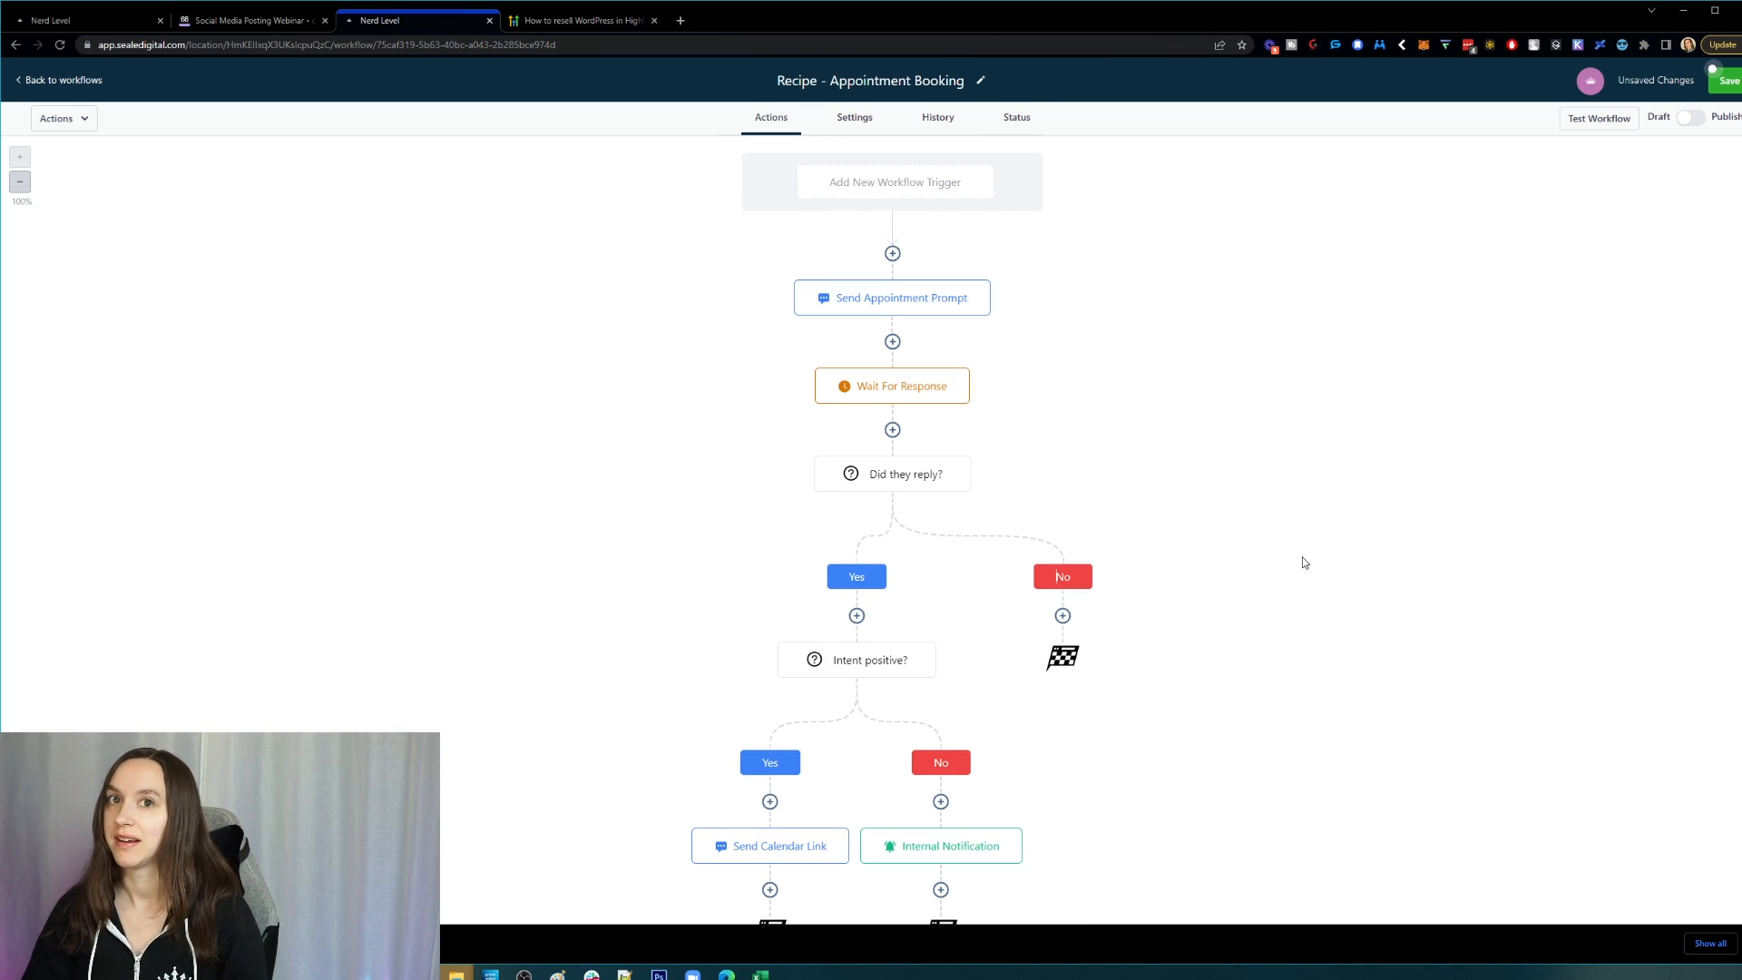